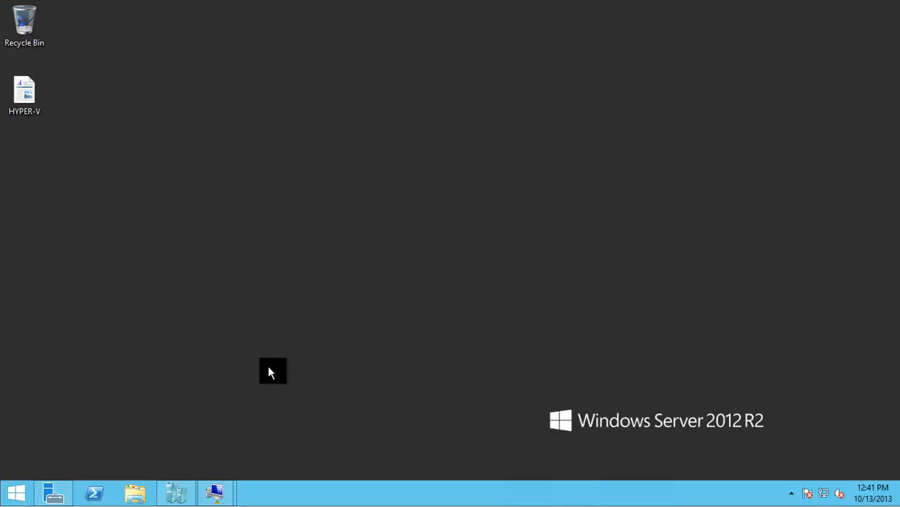
mouse_move(184, 493)
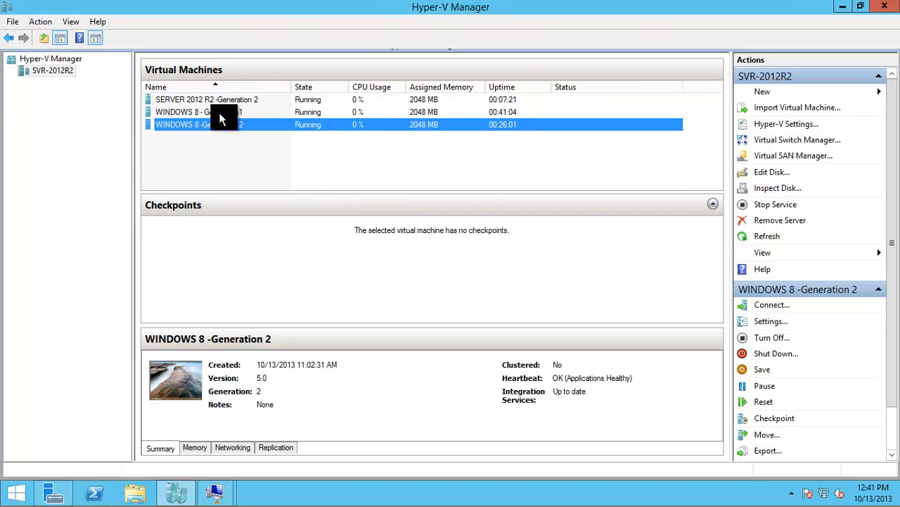
Review the Generation1 and Generation 2 machine summaries in Hyper-V Manager, then return to the desktop.
click(190, 113)
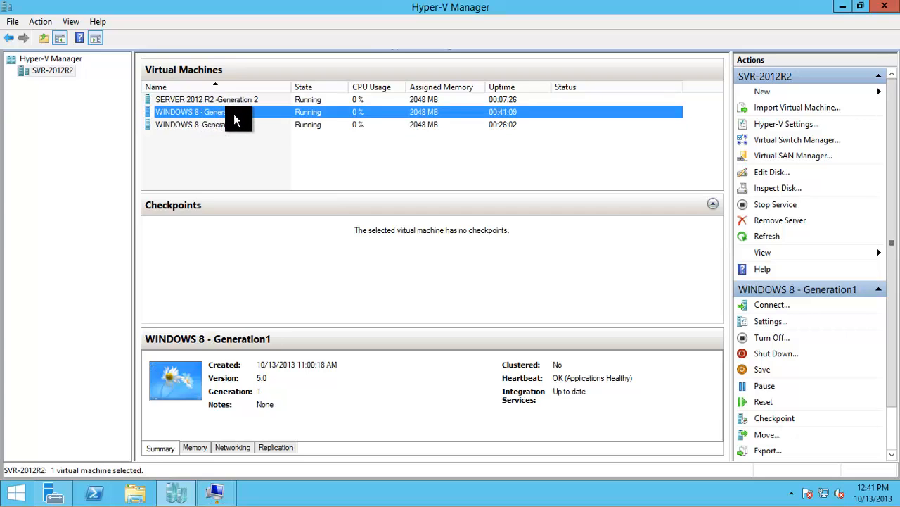
click(190, 123)
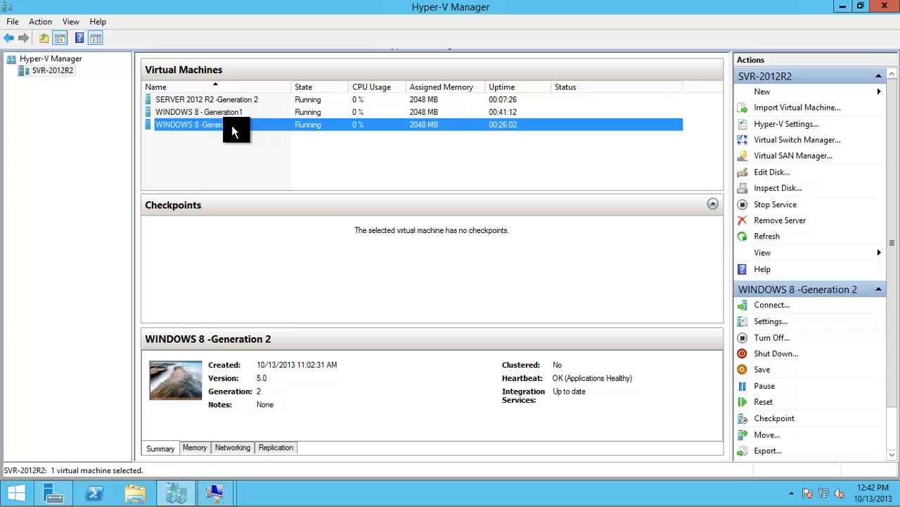
mouse_move(198, 114)
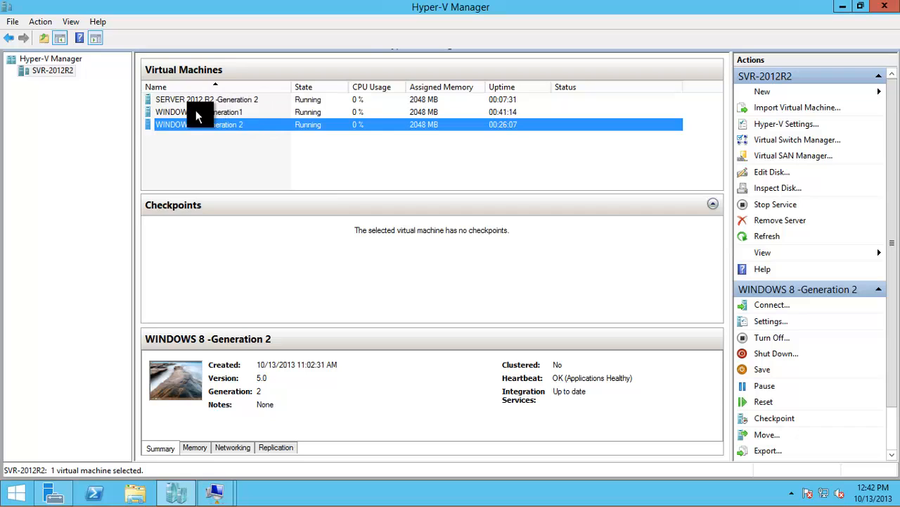
click(200, 112)
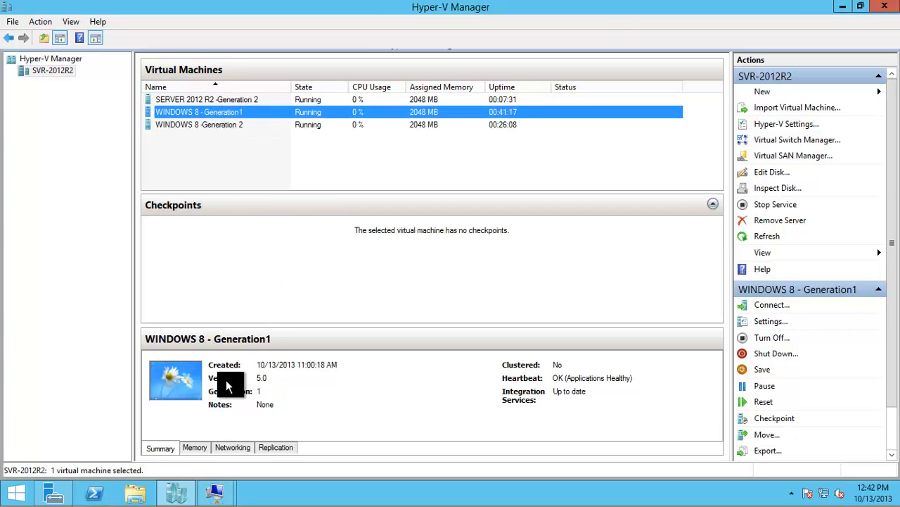
mouse_move(234, 149)
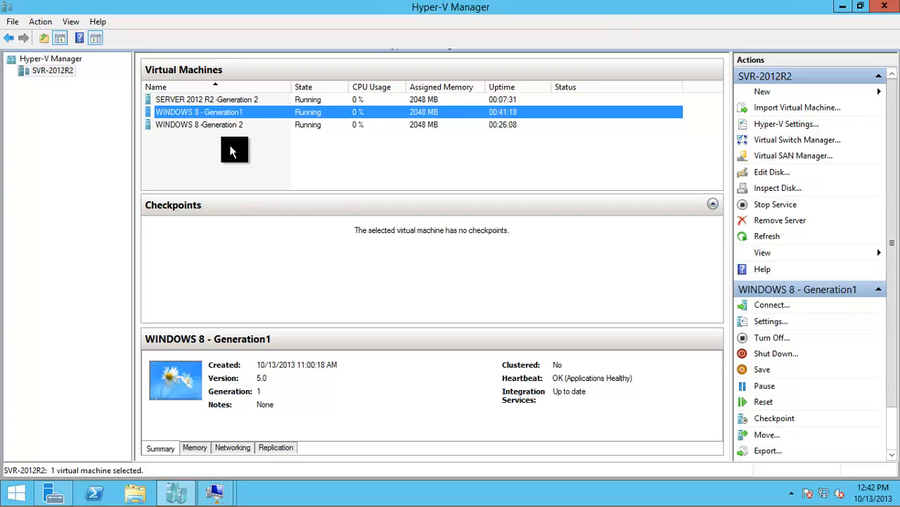
click(200, 124)
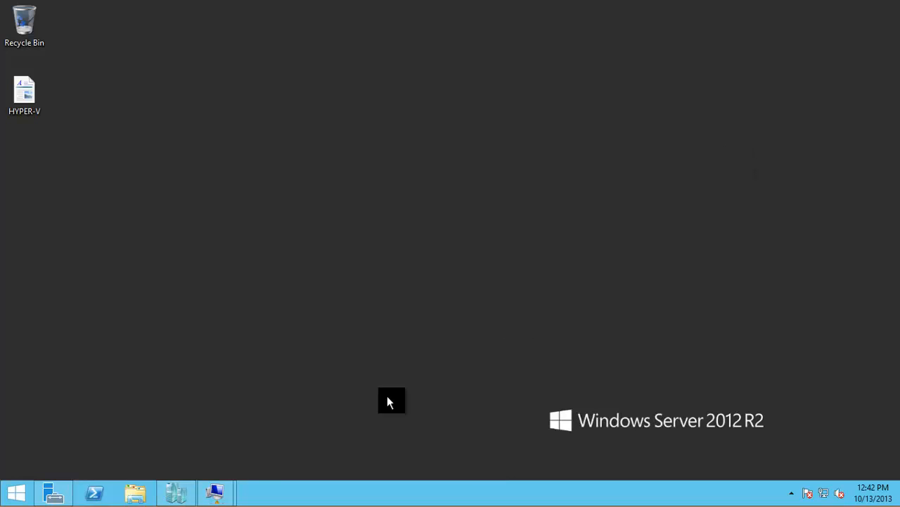
mouse_move(216, 492)
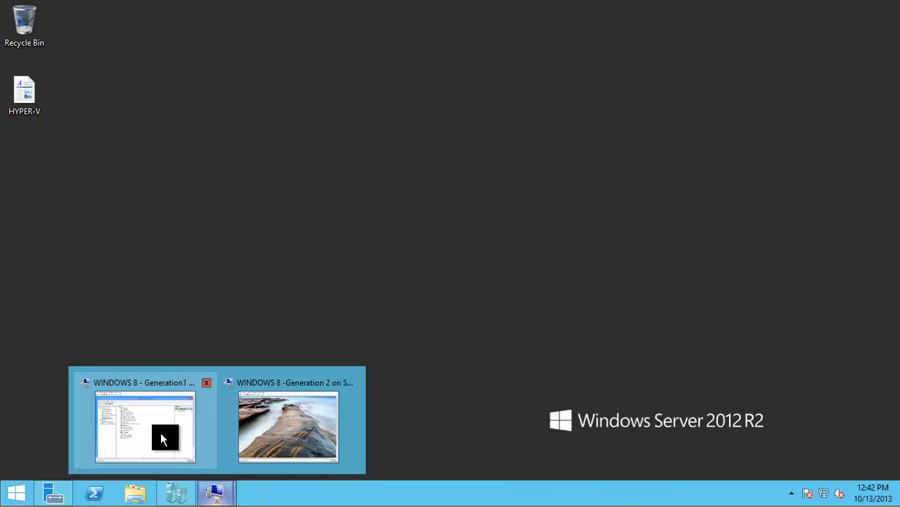
Bring up the Windows 8 Generation1 session window from the taskbar preview.
click(287, 424)
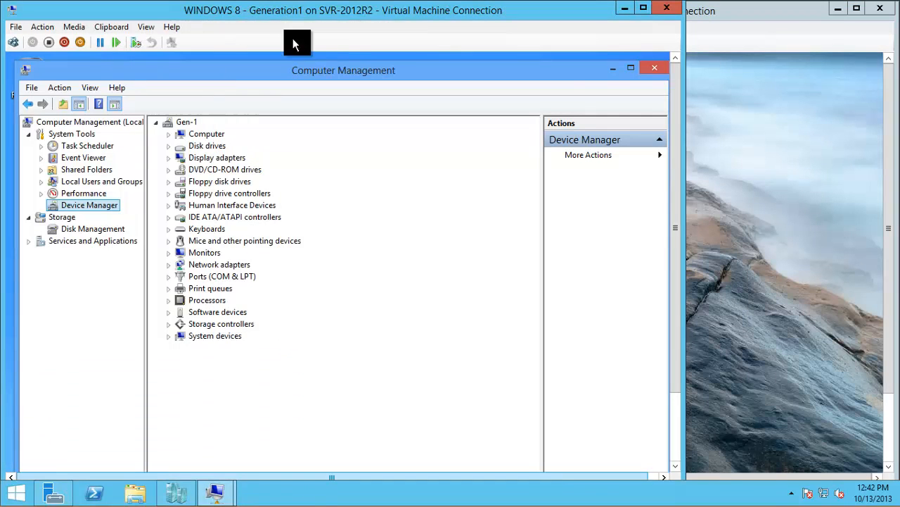
click(653, 67)
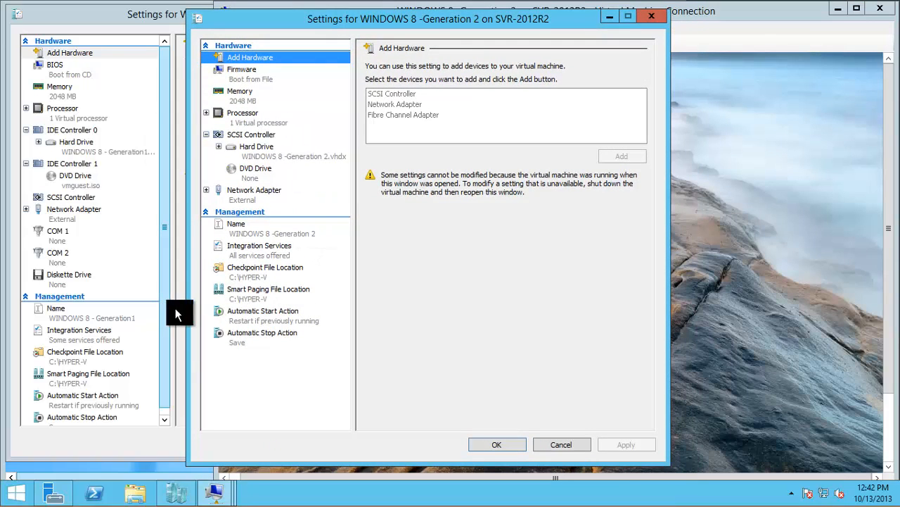
mouse_move(280, 138)
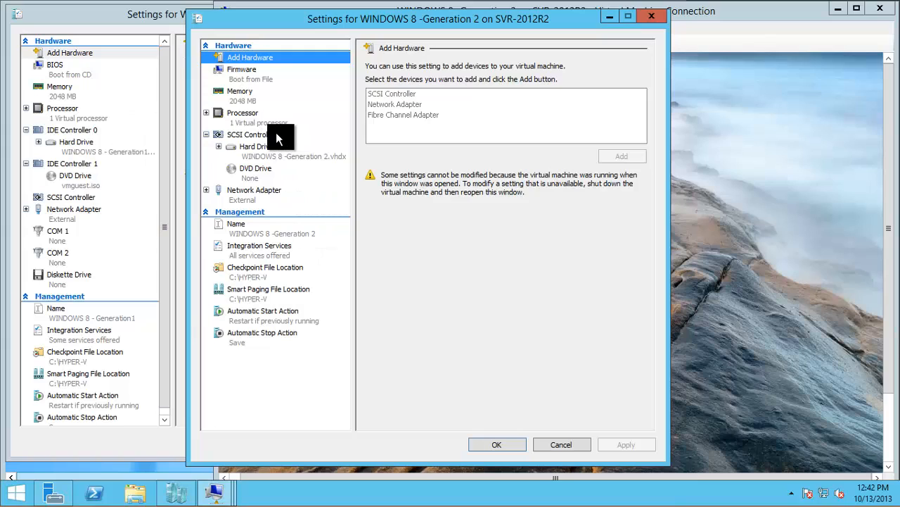
mouse_move(273, 160)
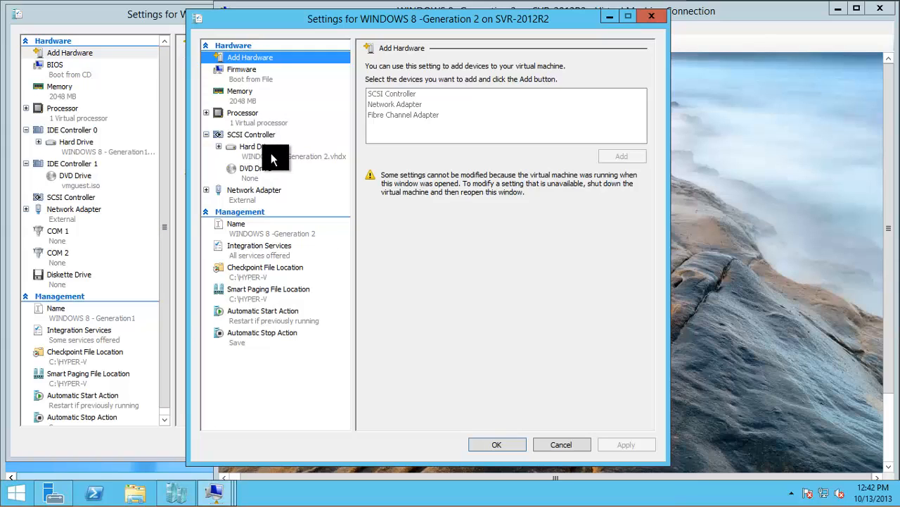
mouse_move(315, 163)
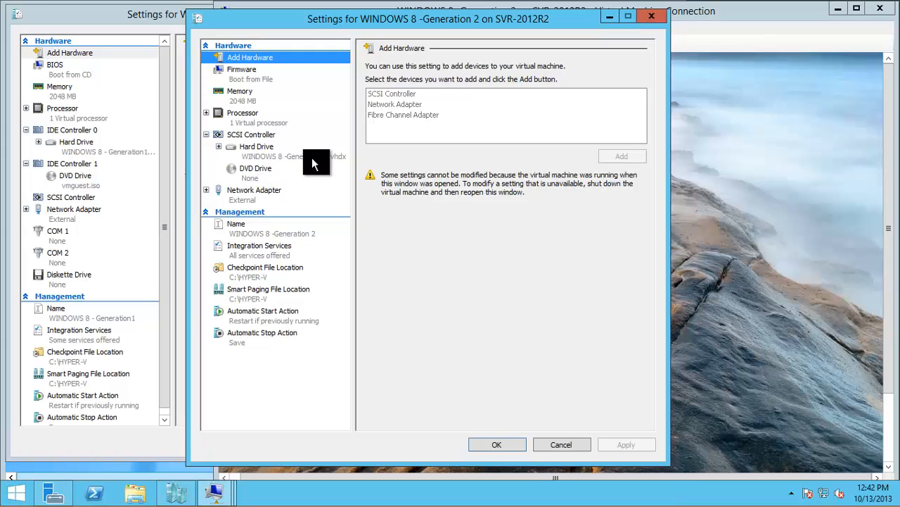
mouse_move(244, 202)
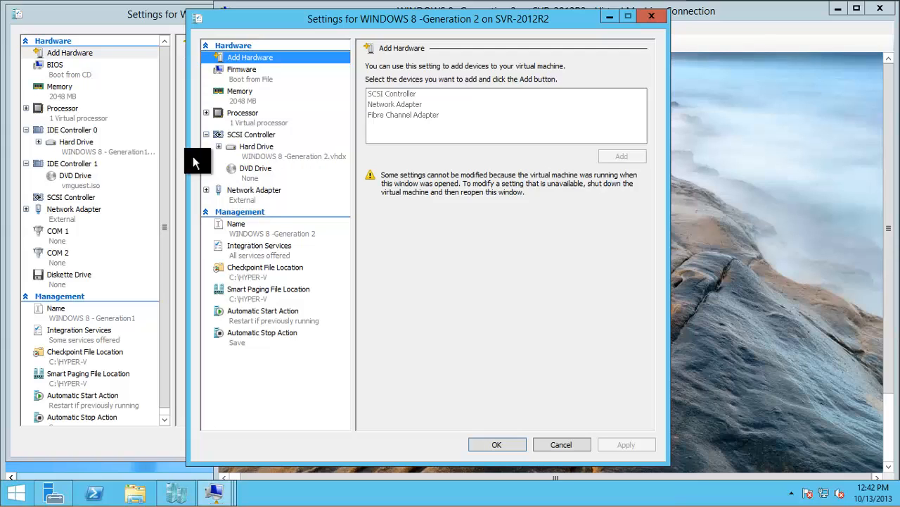
mouse_move(251, 233)
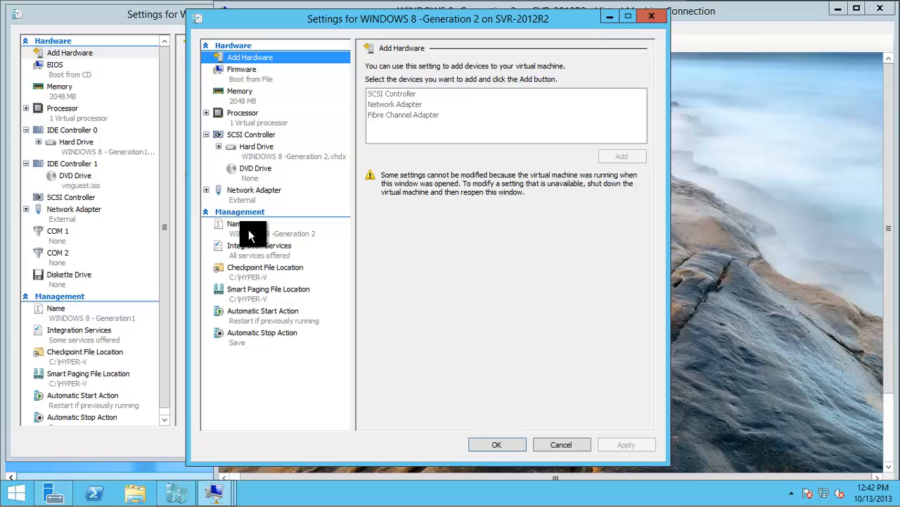
mouse_move(271, 190)
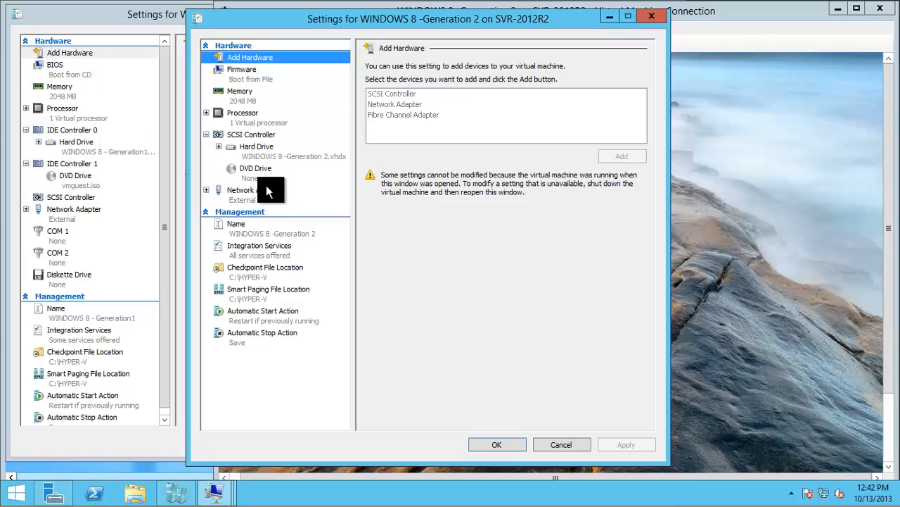
mouse_move(280, 184)
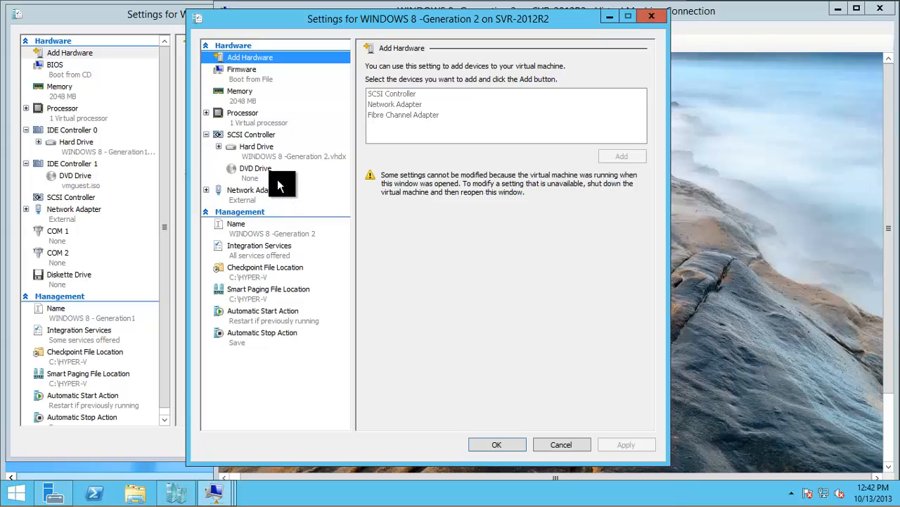
Show the Generation 2 machine's network adapter settings on the External virtual switch.
click(246, 190)
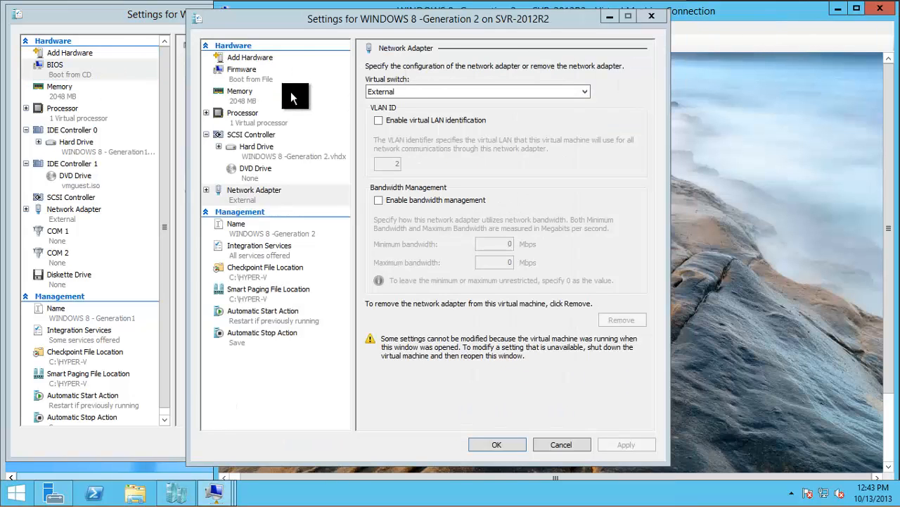
Show the Generation 2 firmware settings with Secure Boot and the bootmgfw.efi boot order.
click(242, 69)
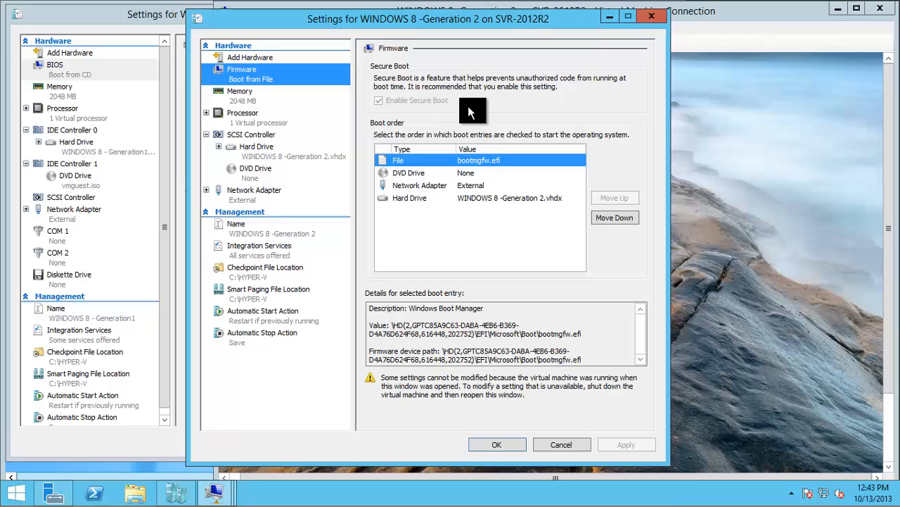
mouse_move(433, 101)
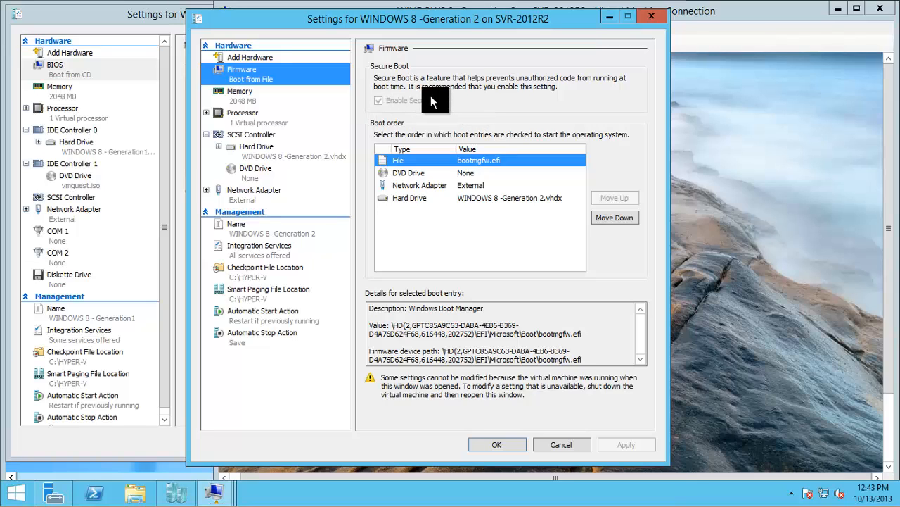
mouse_move(143, 231)
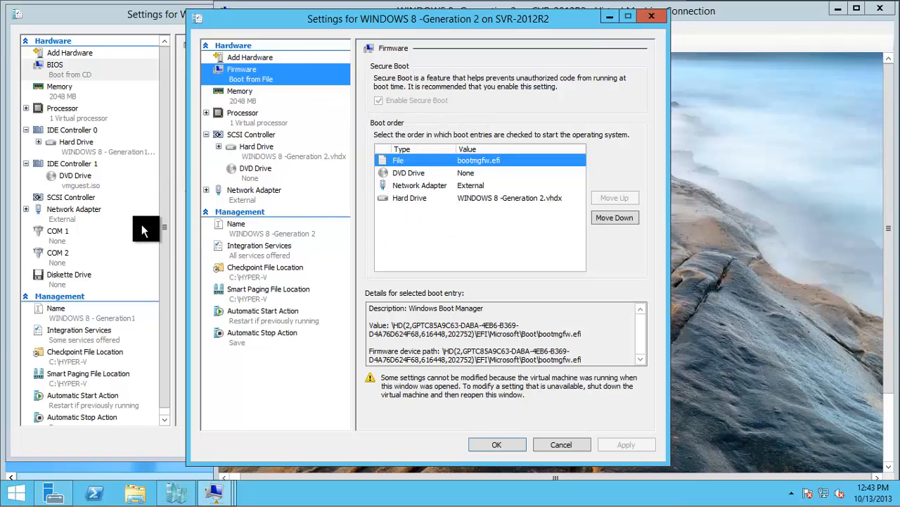
mouse_move(139, 236)
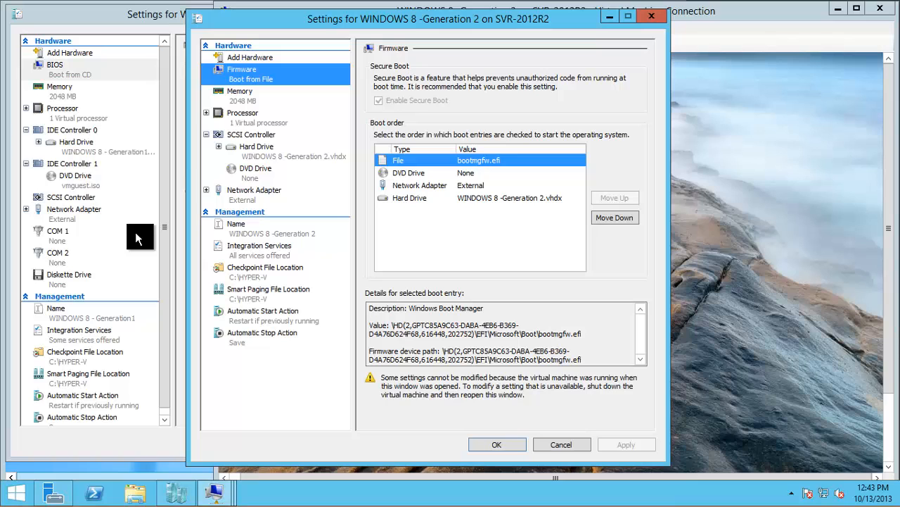
mouse_move(410, 274)
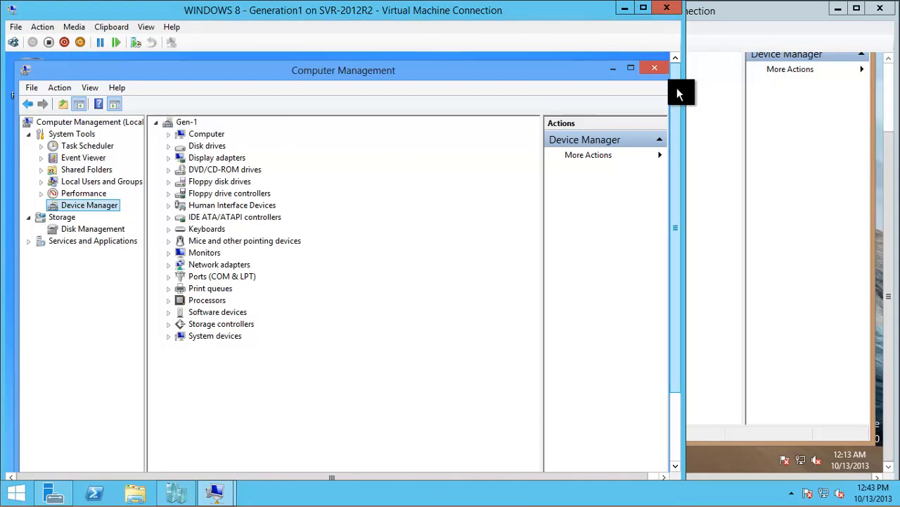
List Generation1 devices by connection and expand the ACPI PC, PCI bus, IDE controller and ISA bridge nodes.
click(90, 87)
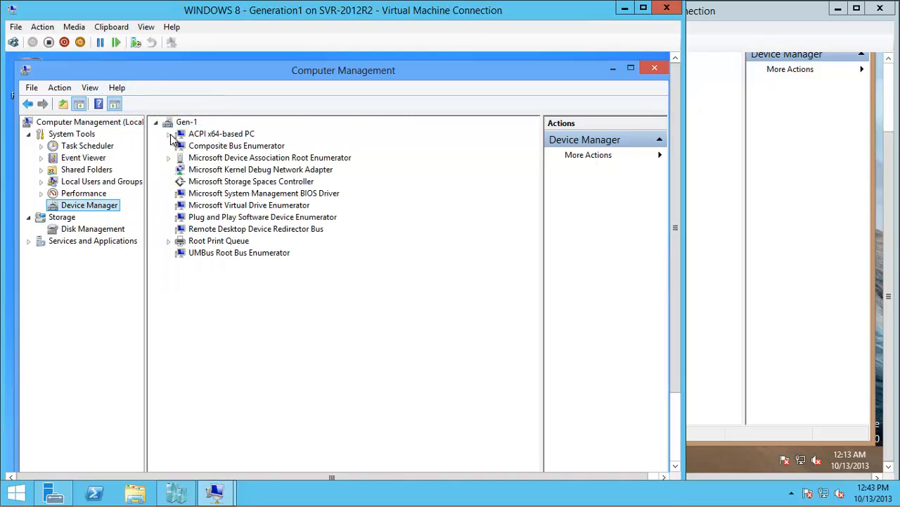
click(169, 133)
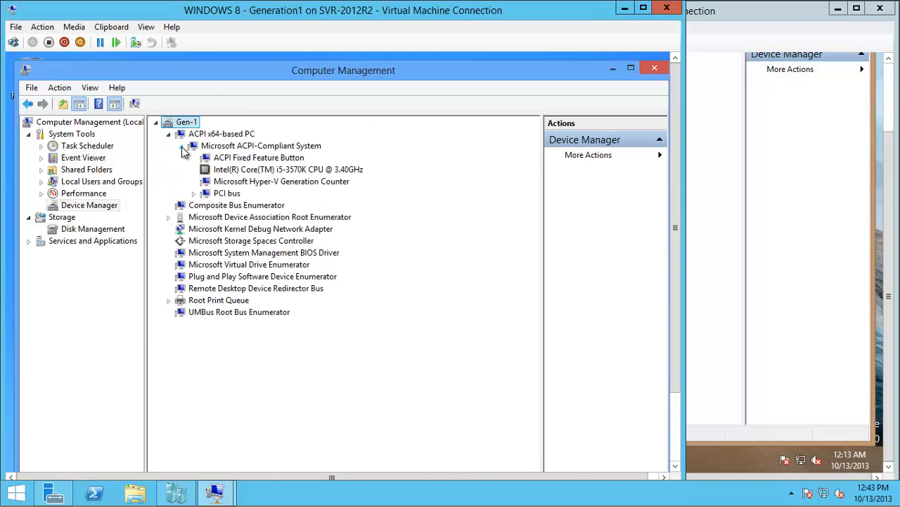
click(194, 193)
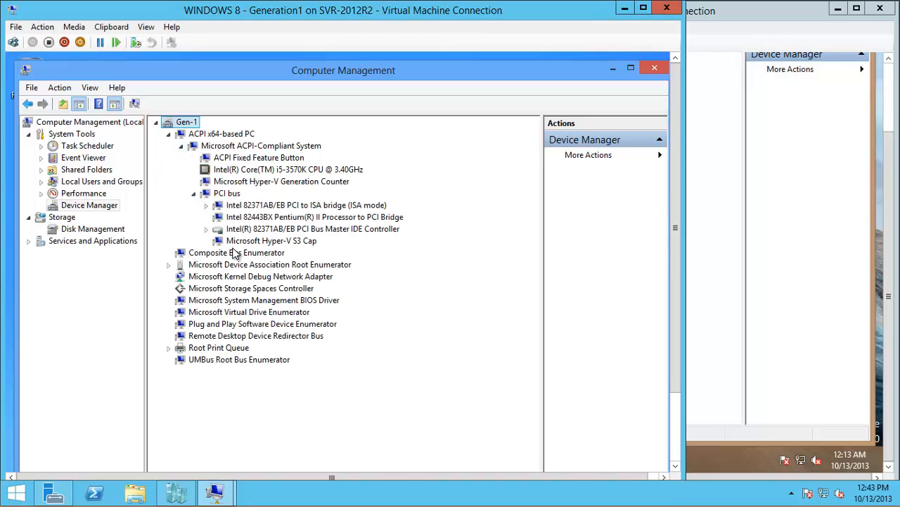
click(205, 228)
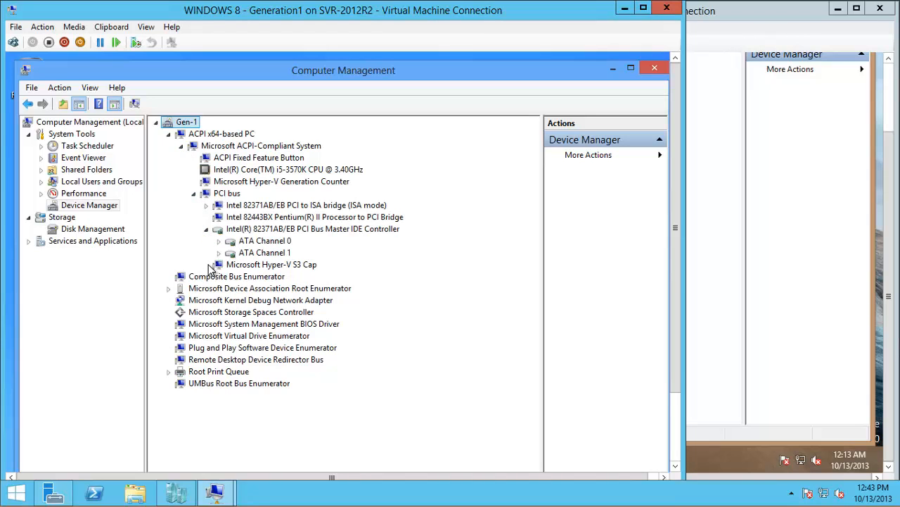
click(206, 205)
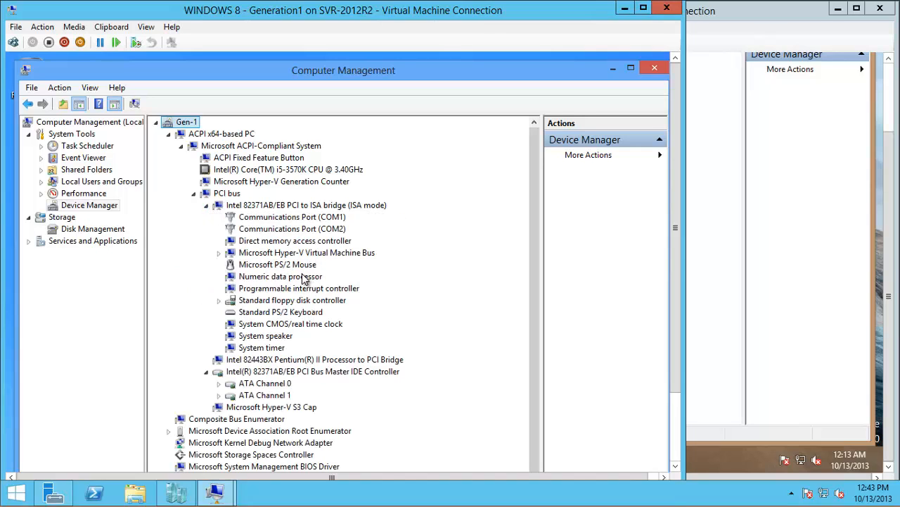
mouse_move(275, 318)
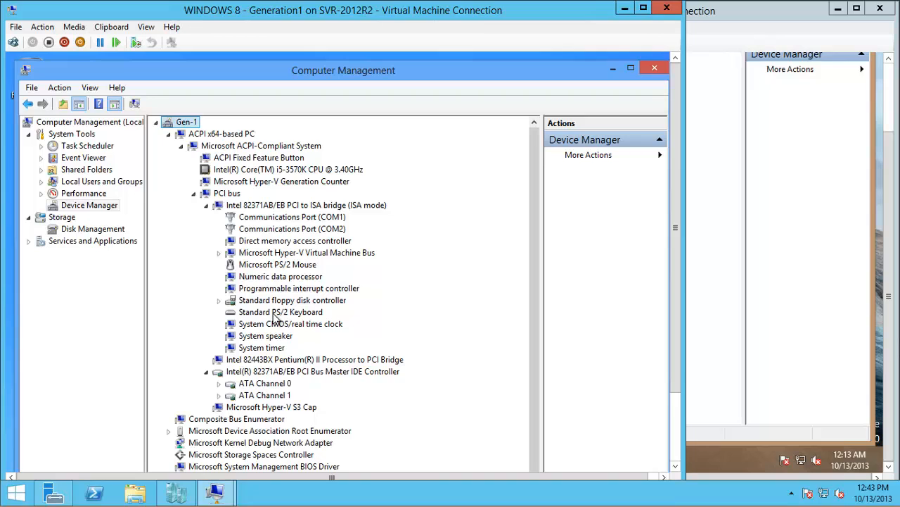
mouse_move(577, 256)
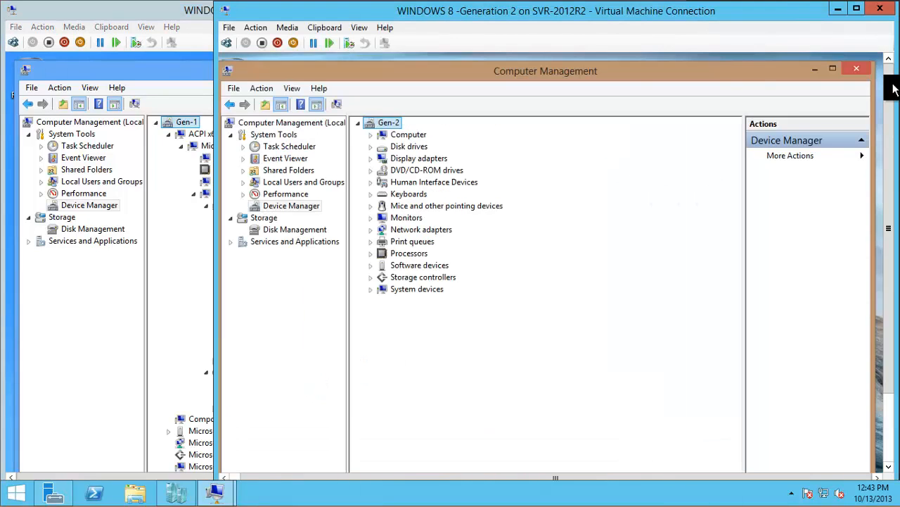
mouse_move(448, 132)
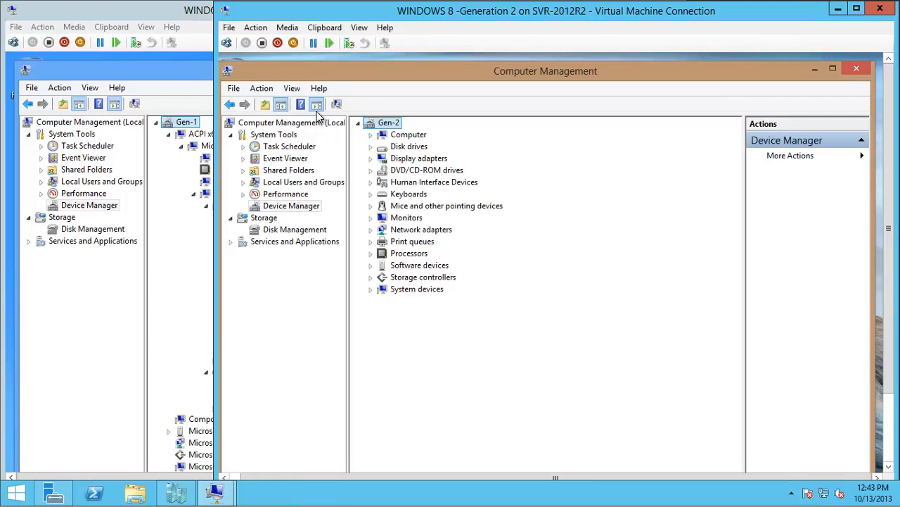
Expand Generation 2 devices by connection down to the Hyper-V Virtual Machine Bus, then close its console.
click(372, 135)
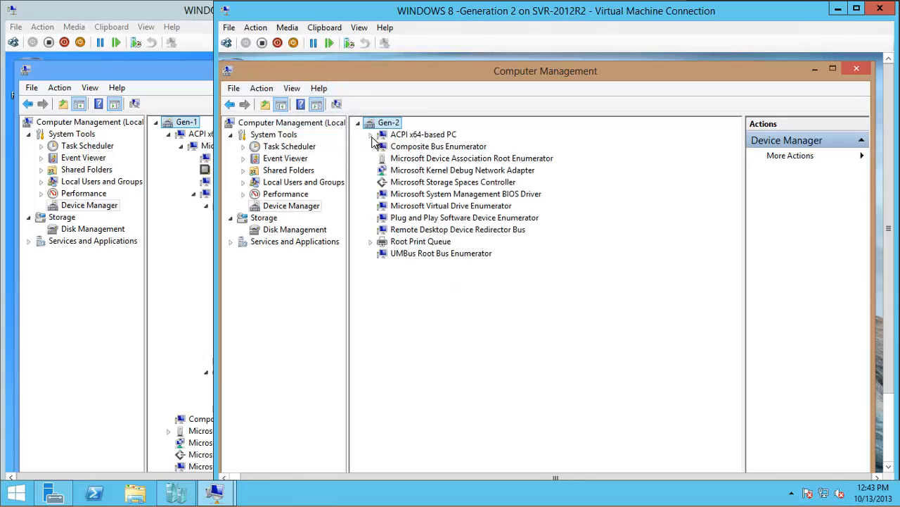
click(372, 135)
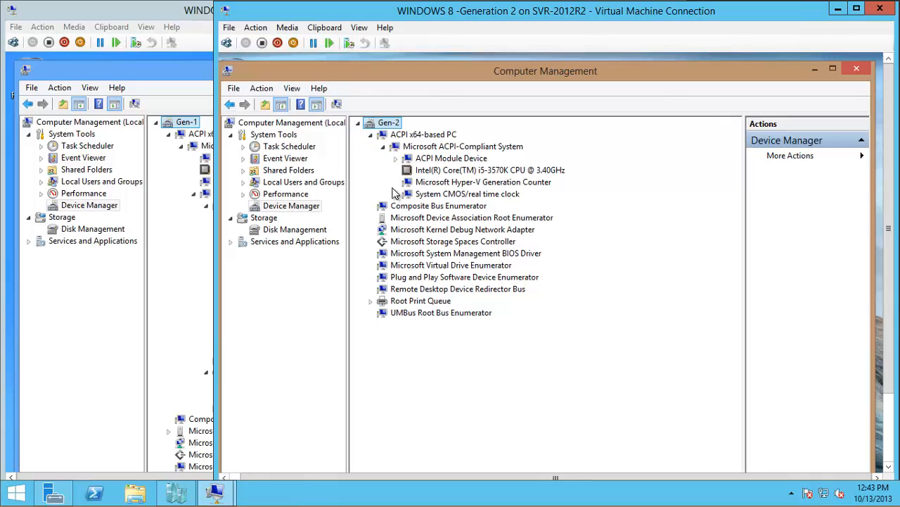
click(395, 158)
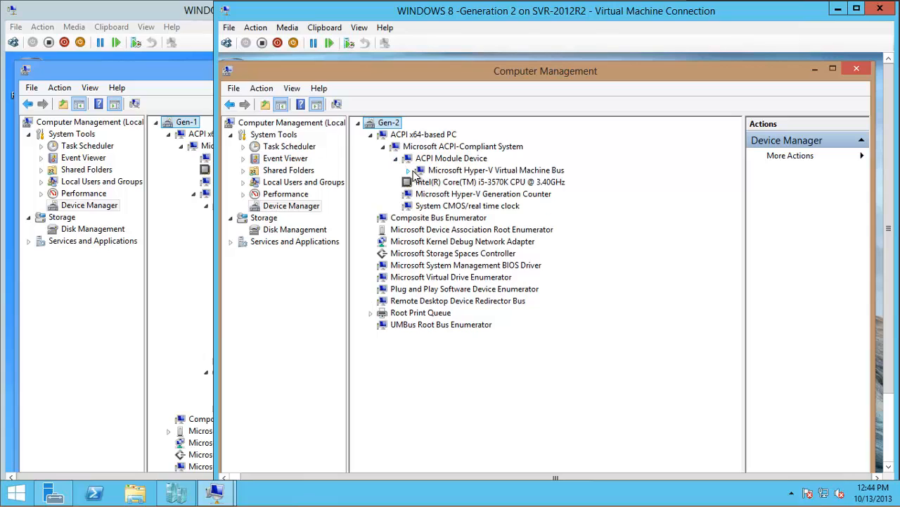
click(408, 169)
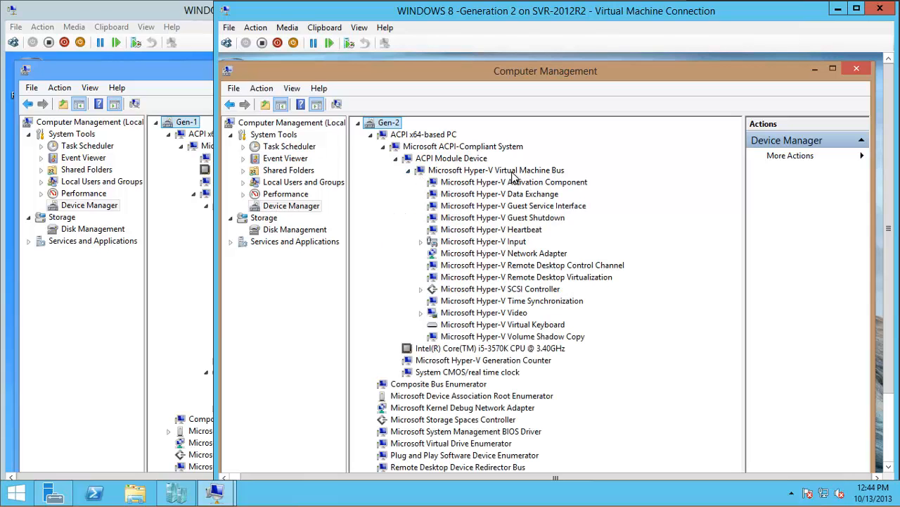
click(495, 168)
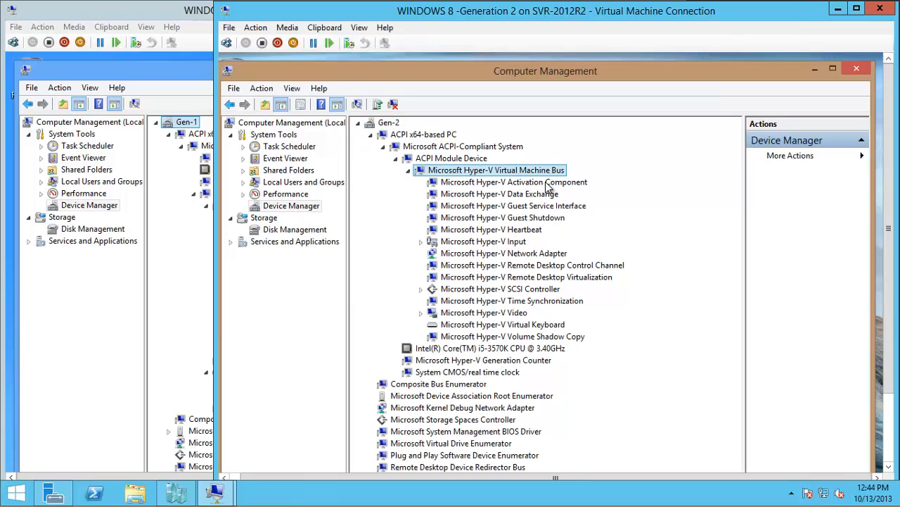
mouse_move(495, 324)
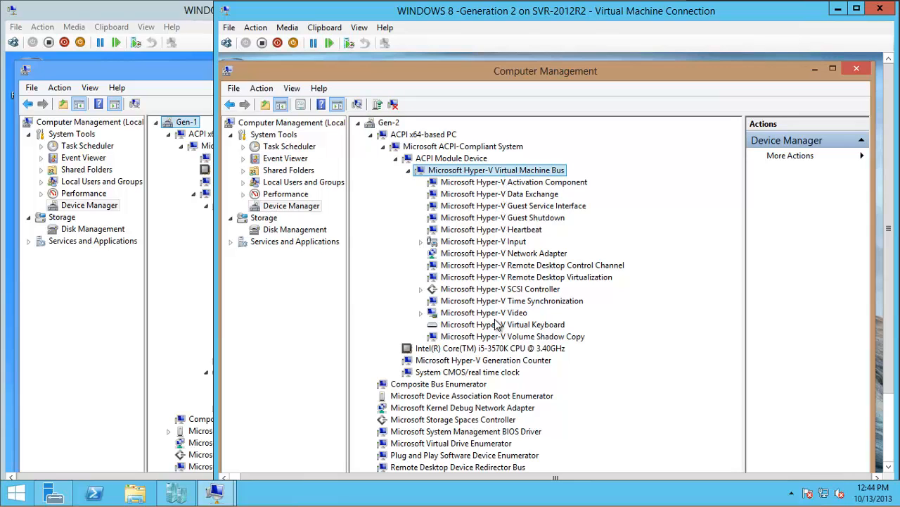
mouse_move(490, 194)
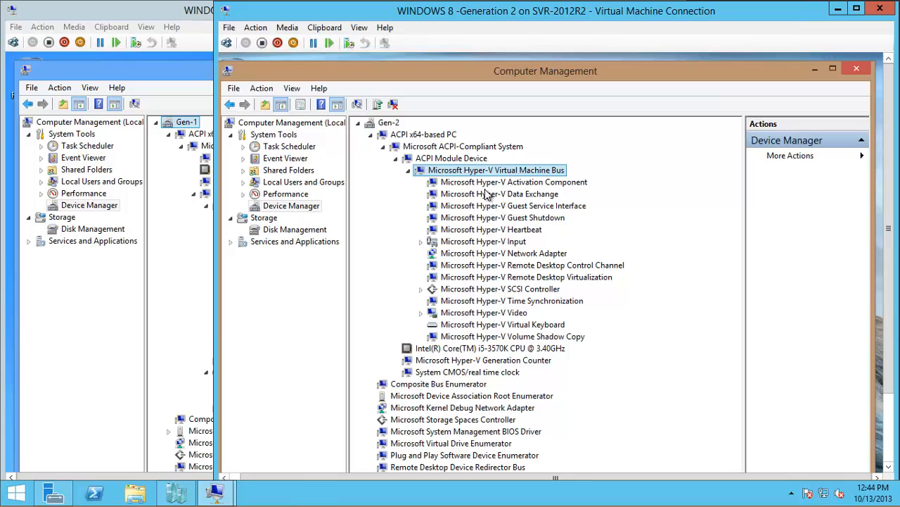
mouse_move(514, 176)
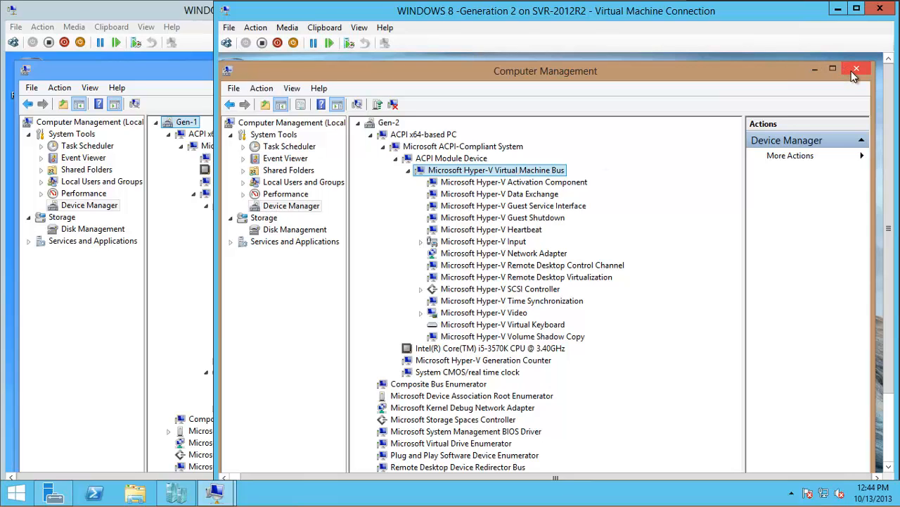
click(855, 71)
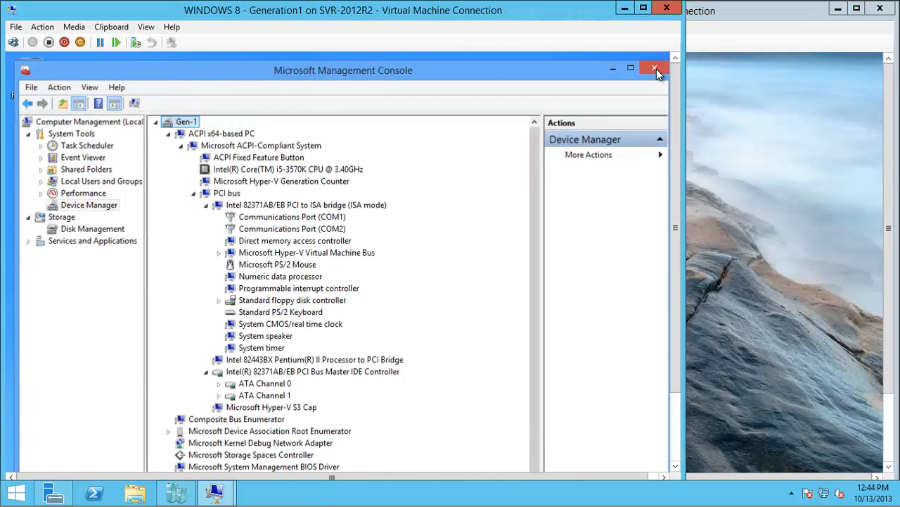
Close the Generation1 console, restore Hyper-V Manager and bring up actions for SERVER 2012 R2 -Generation 2.
click(654, 71)
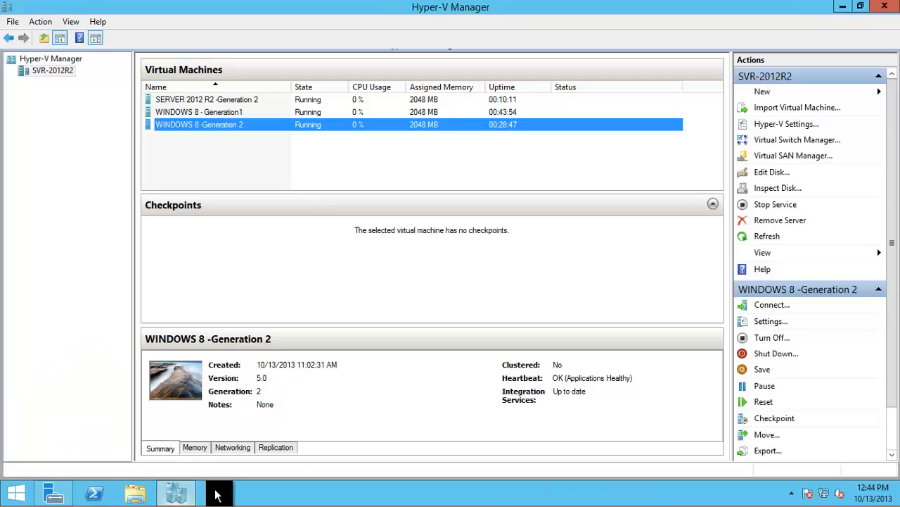
click(860, 5)
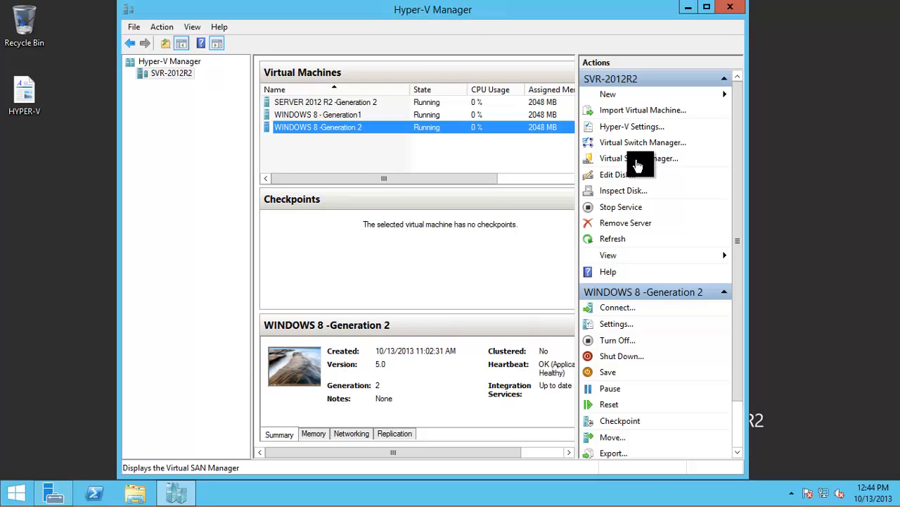
mouse_move(363, 102)
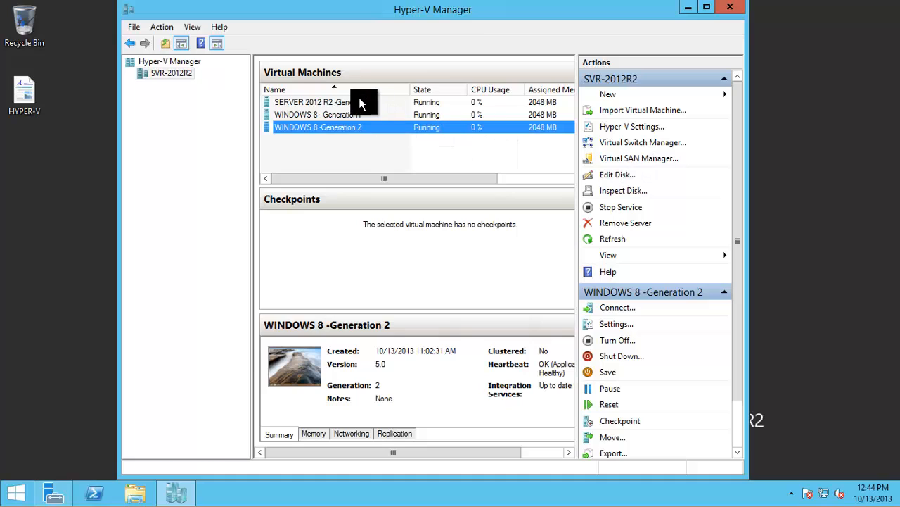
click(317, 101)
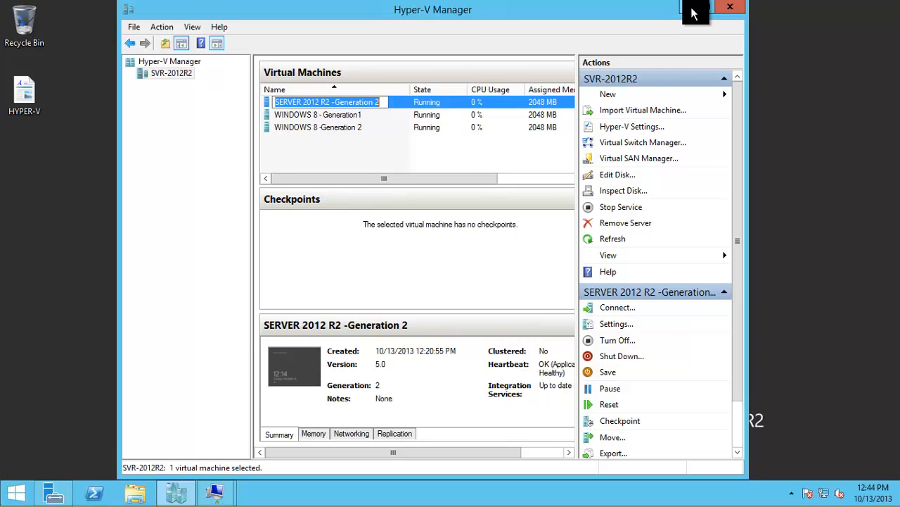
right_click(326, 102)
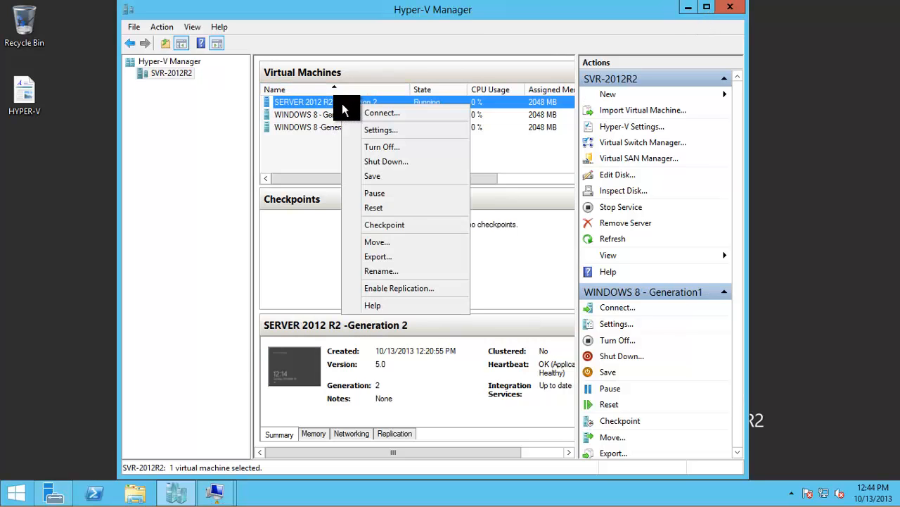
Connect to SERVER 2012 R2 -Generation 2 with options shown, briefly checking the host's removable drive.
click(383, 113)
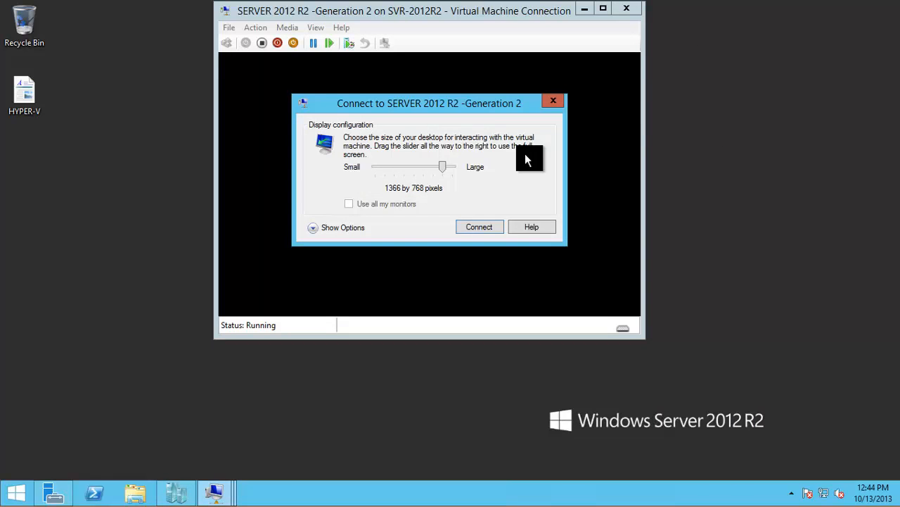
mouse_move(378, 208)
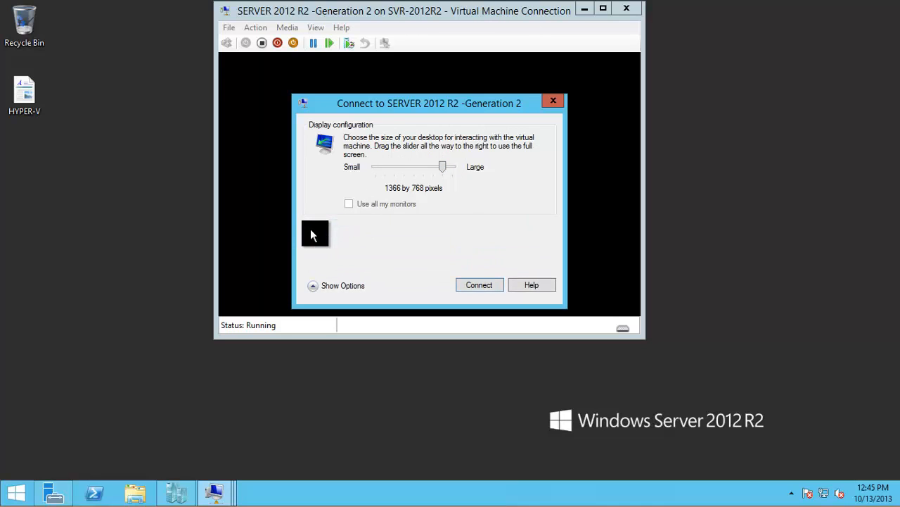
click(343, 284)
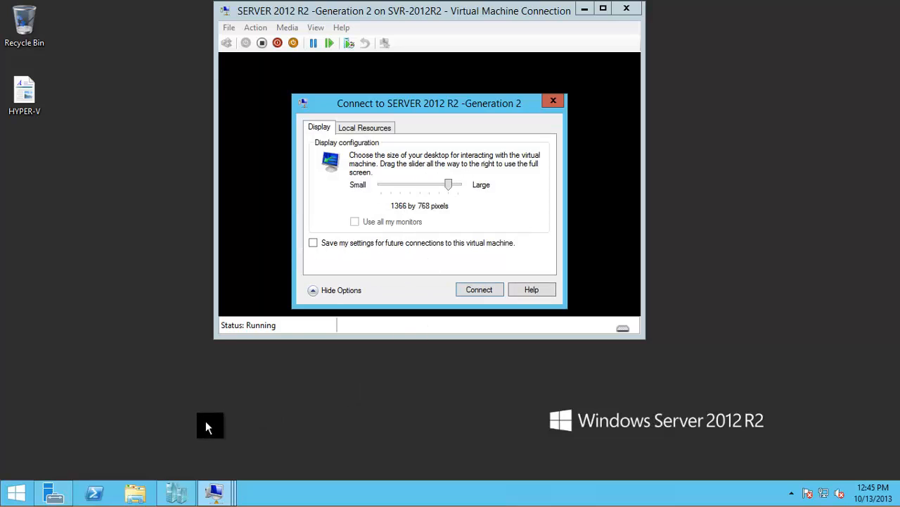
mouse_move(134, 493)
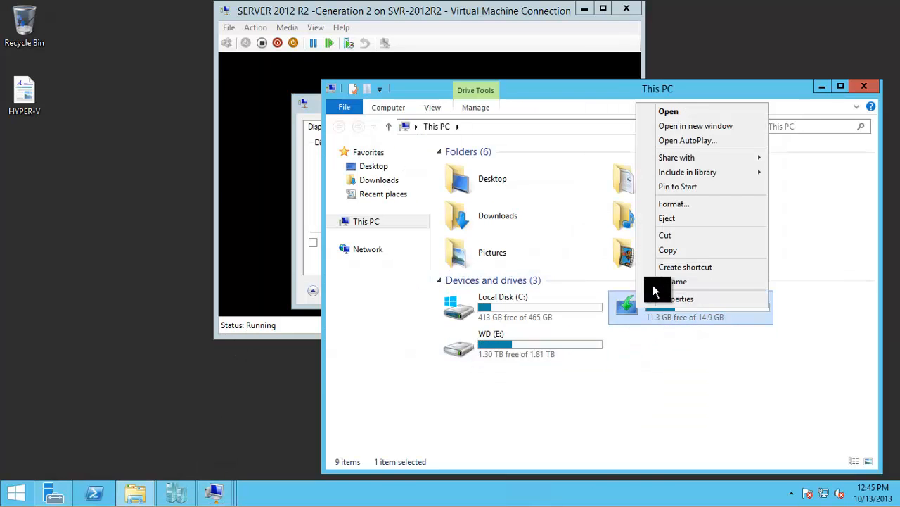
click(667, 111)
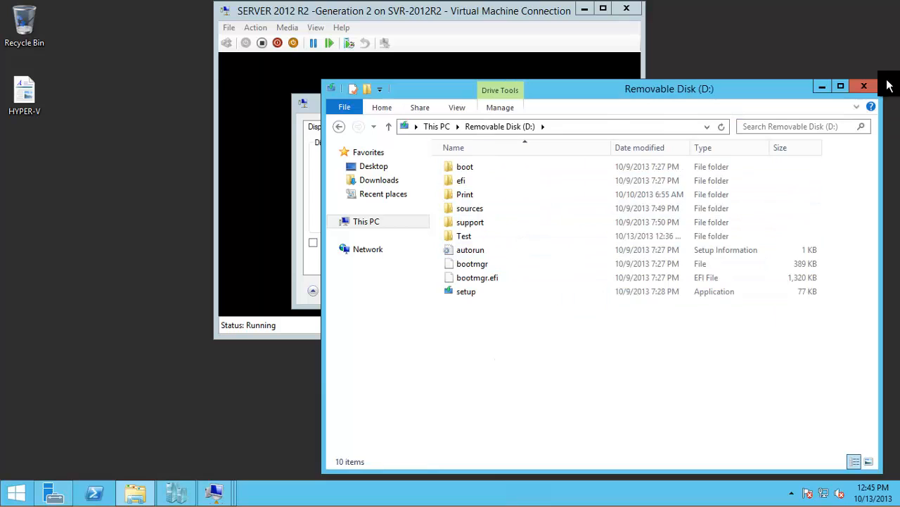
click(864, 86)
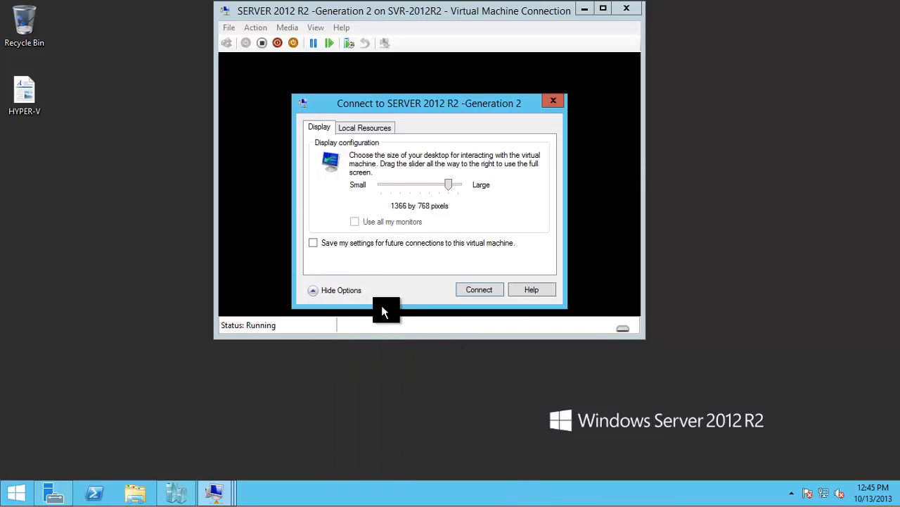
Lower the session display to 800 by 600 and show the Local Resources options.
drag(447, 185, 427, 184)
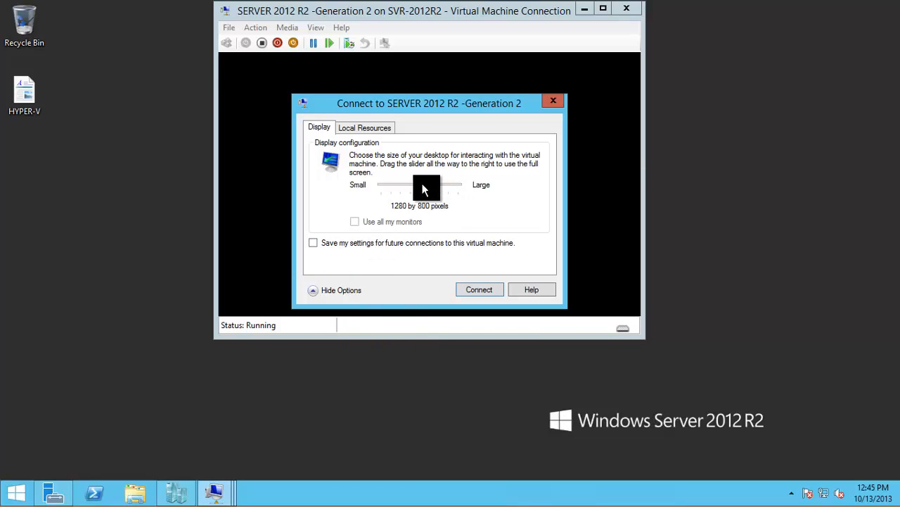
drag(425, 189, 392, 189)
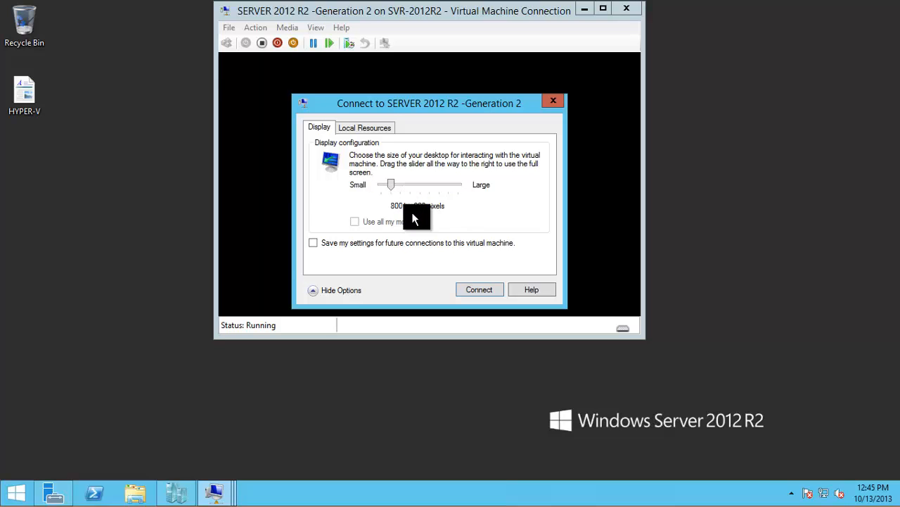
click(365, 127)
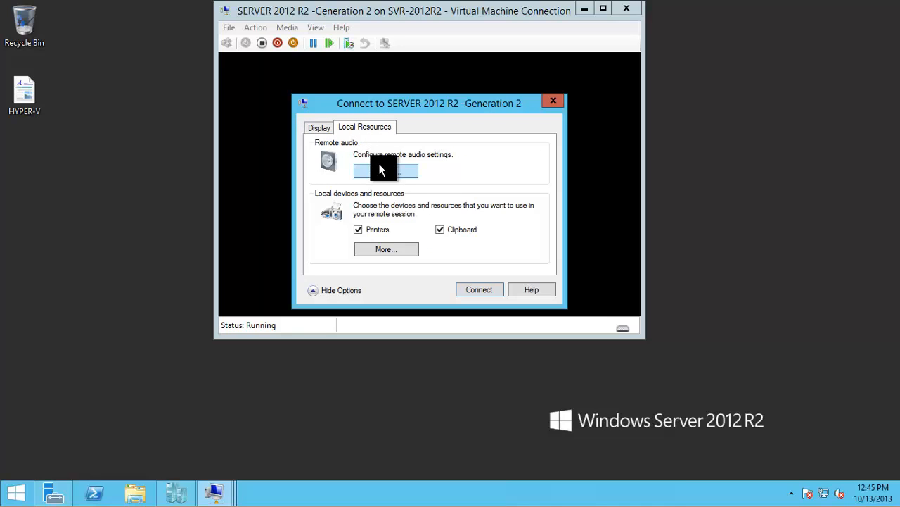
Share the host's Removable Disk (D:) with the enhanced session under Local Resources > More > Drives.
click(386, 172)
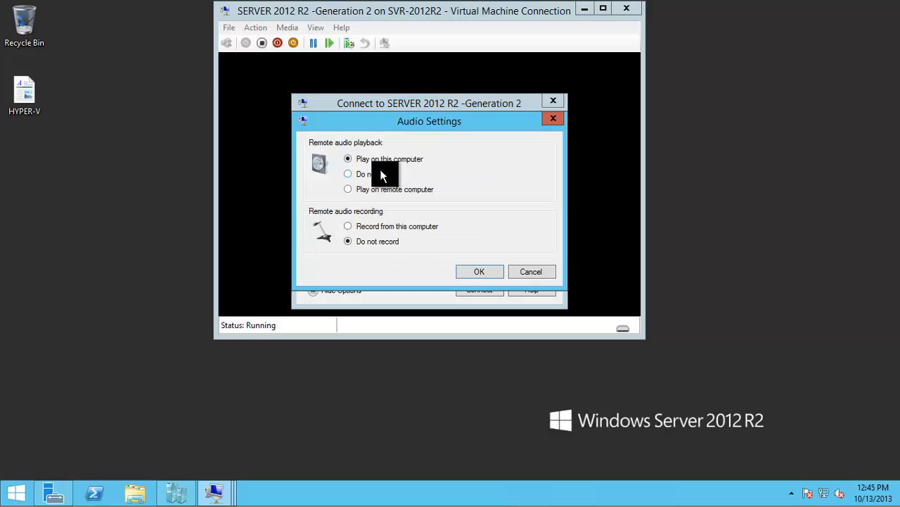
mouse_move(345, 169)
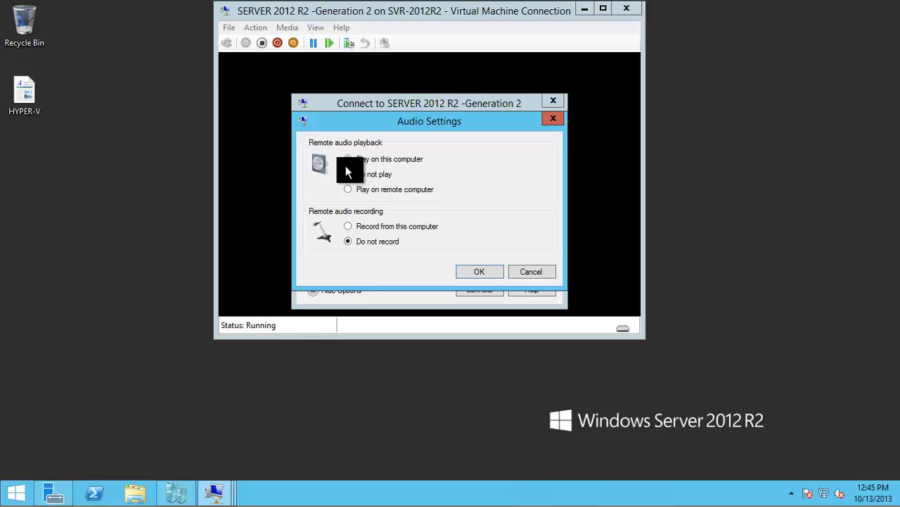
click(479, 272)
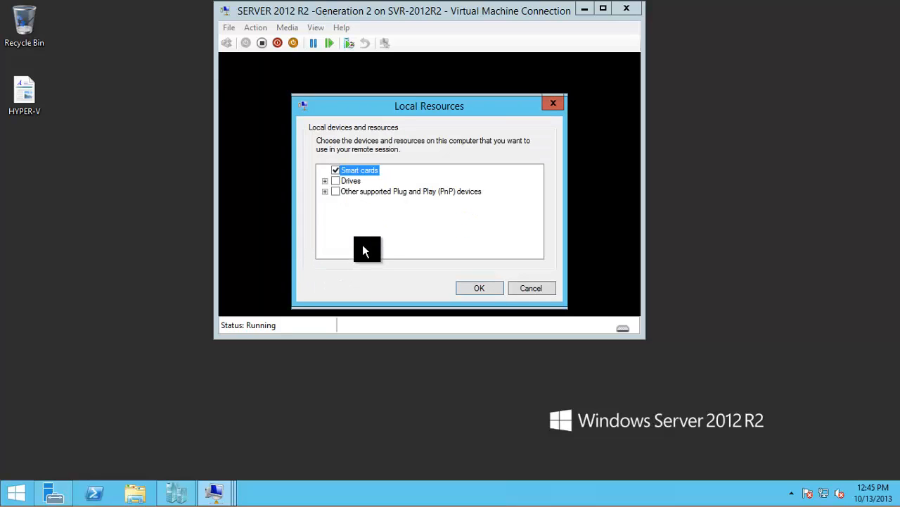
click(325, 180)
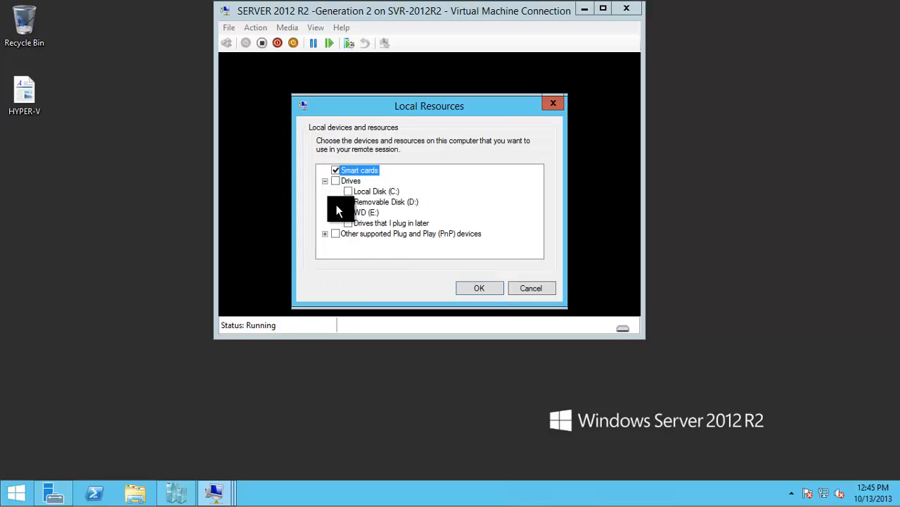
click(386, 203)
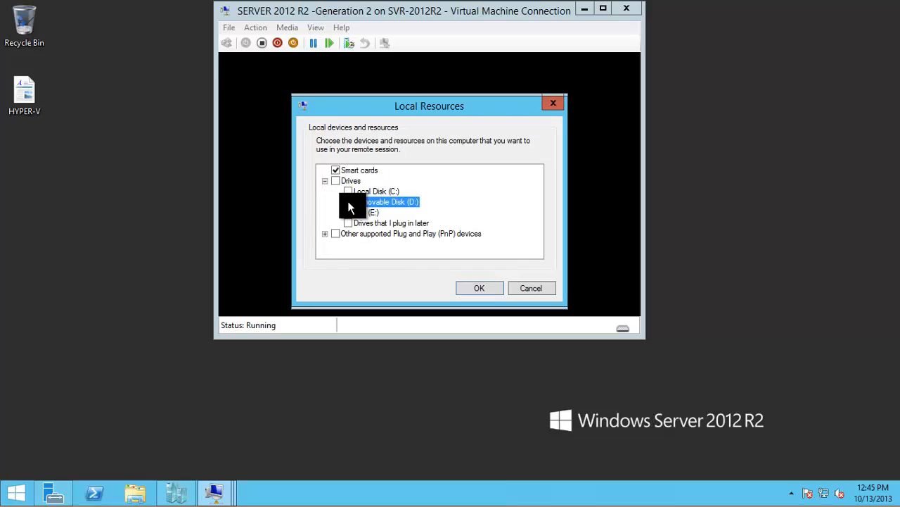
click(348, 203)
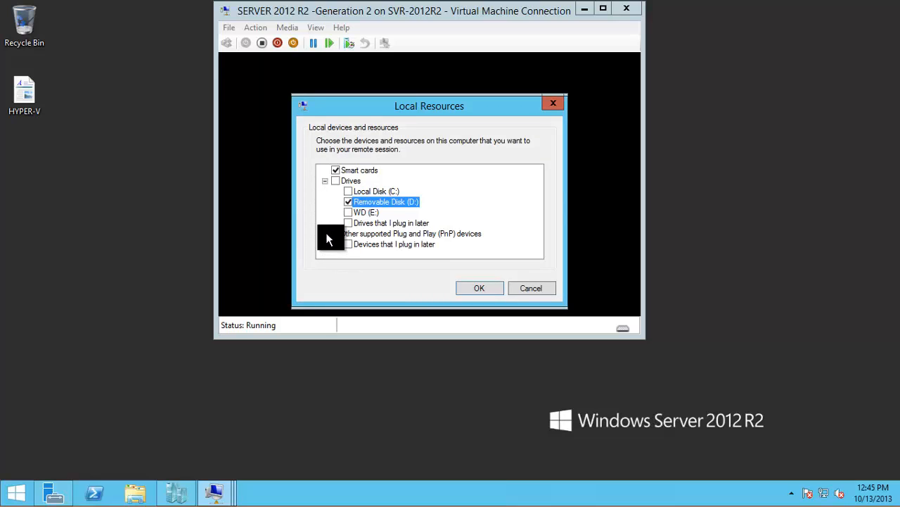
mouse_move(453, 245)
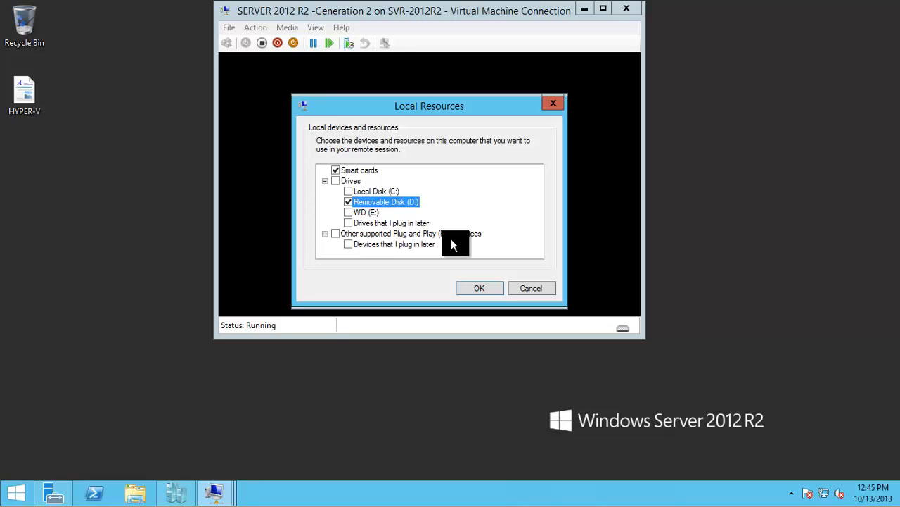
mouse_move(481, 245)
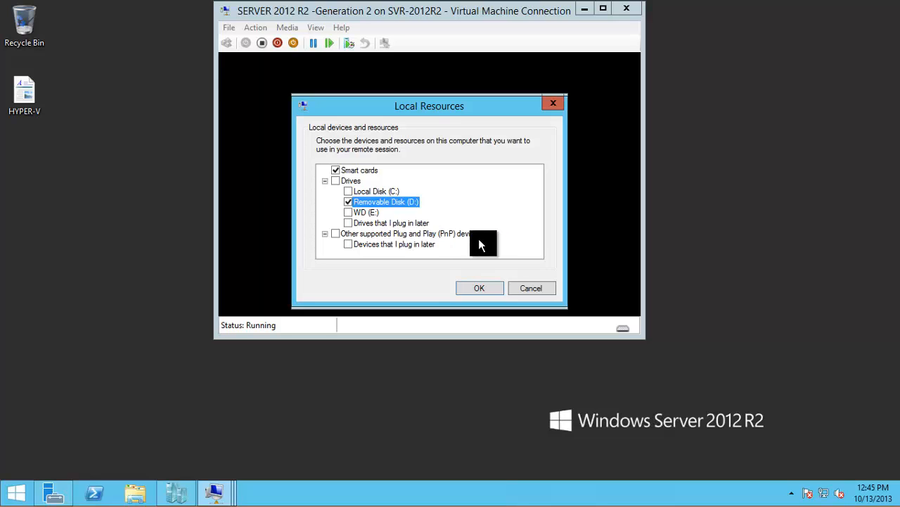
mouse_move(391, 211)
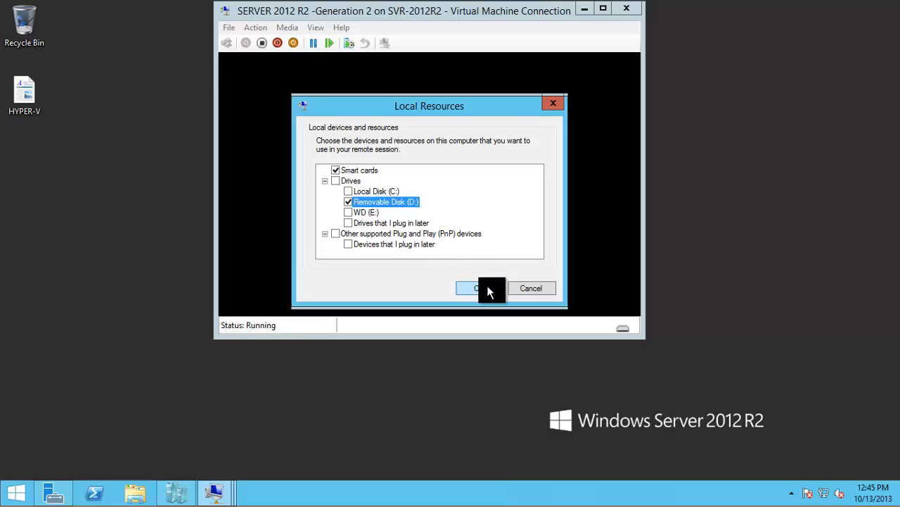
Confirm the shared devices, connect and sign in as Administrator to reach the VM desktop.
click(481, 287)
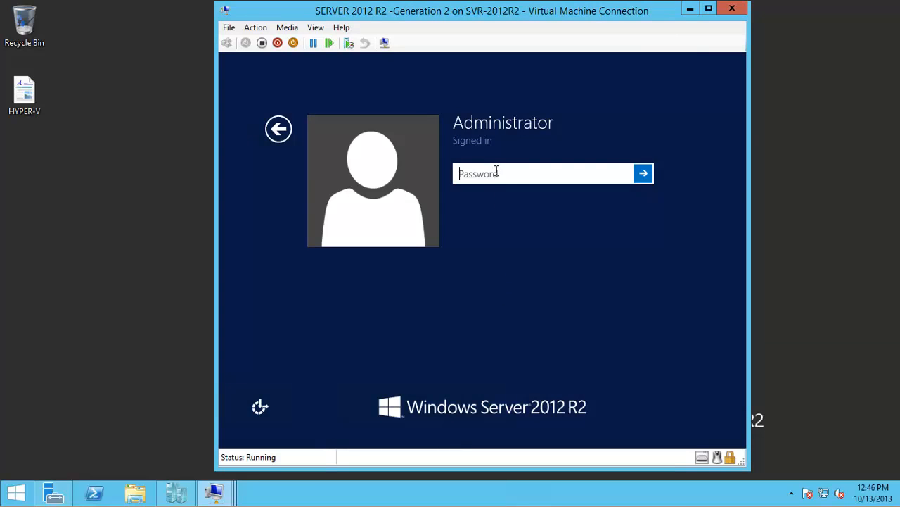
click(642, 173)
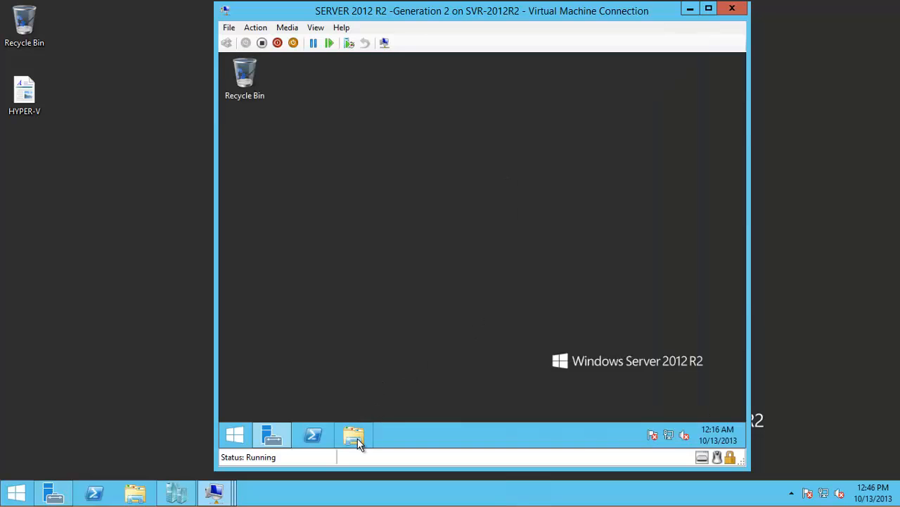
Browse into the redirected host drive 'D on SVR-2012R2' to list its boot, sources and setup files.
click(355, 435)
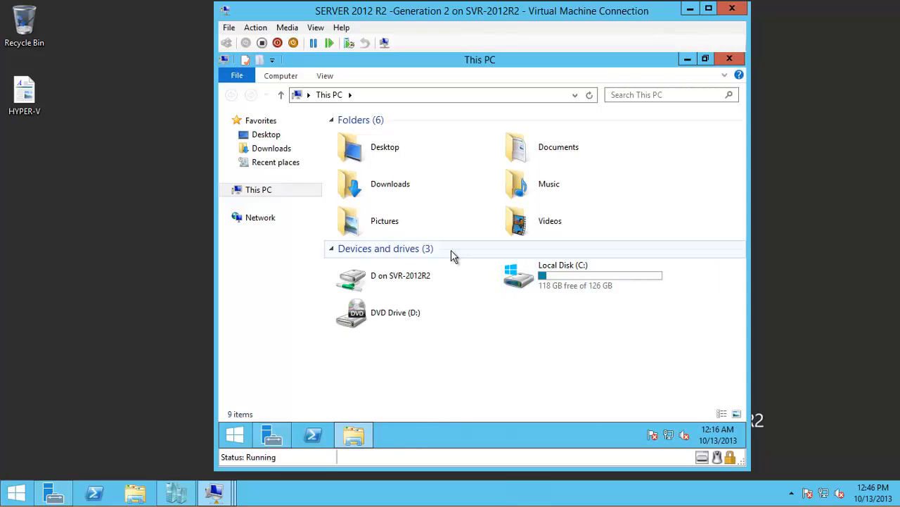
click(415, 275)
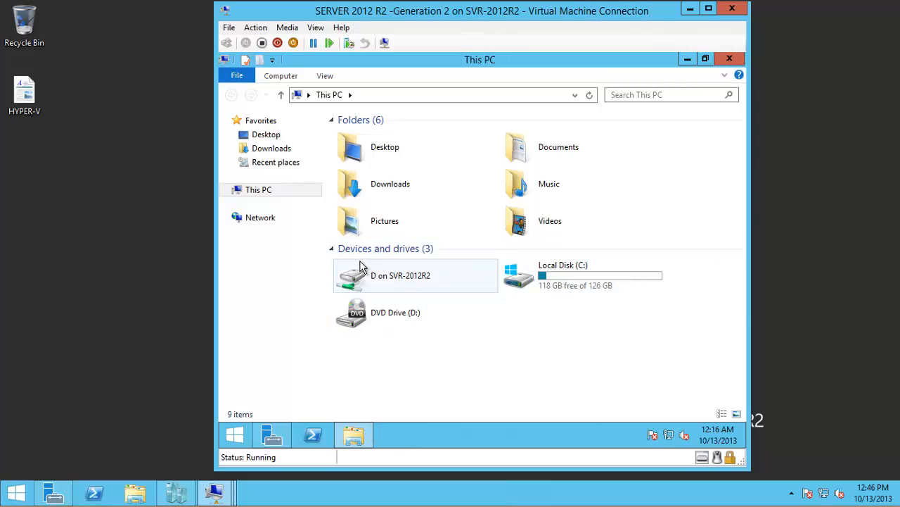
click(400, 274)
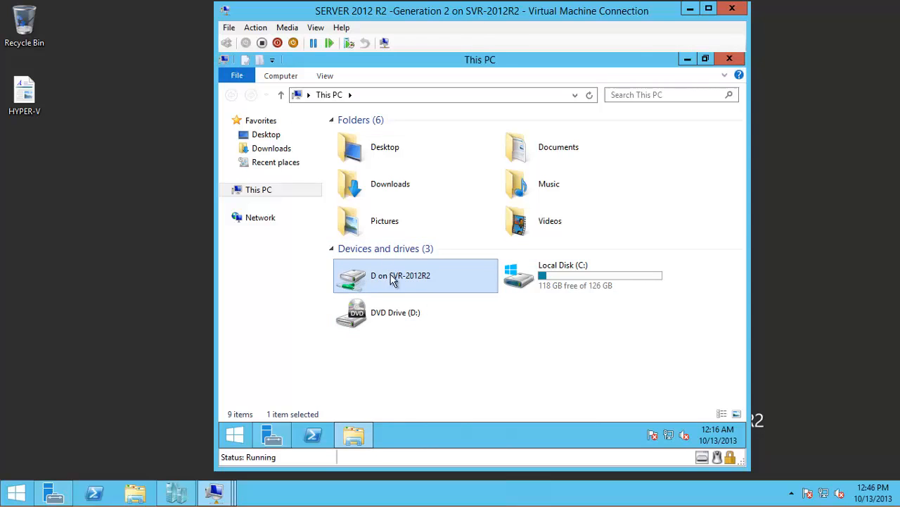
right_click(399, 274)
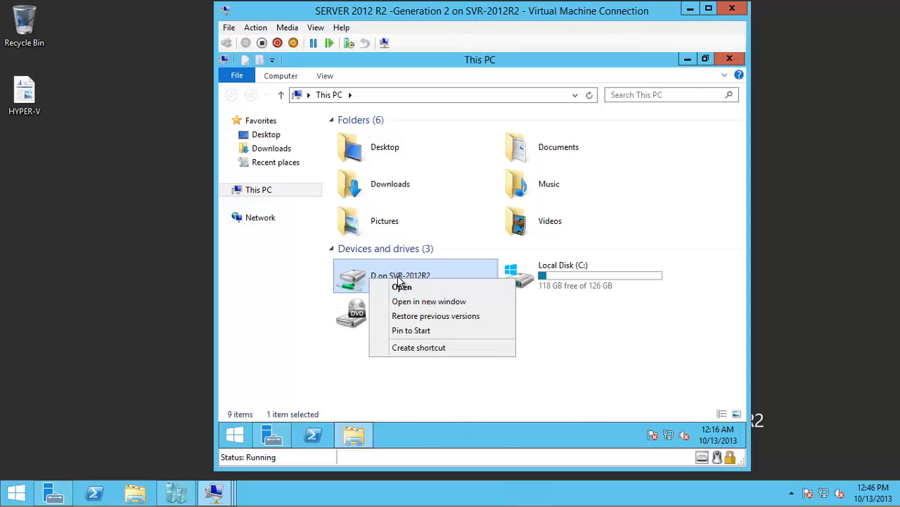
click(403, 287)
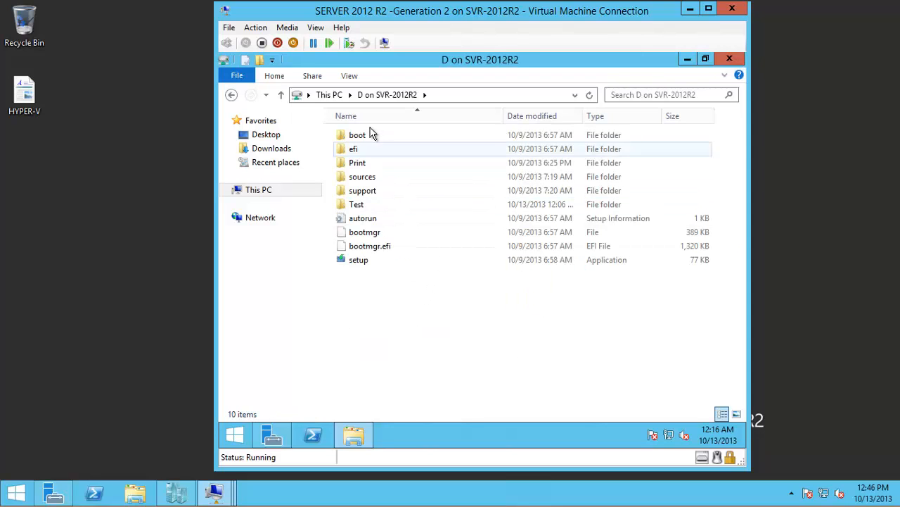
mouse_move(332, 244)
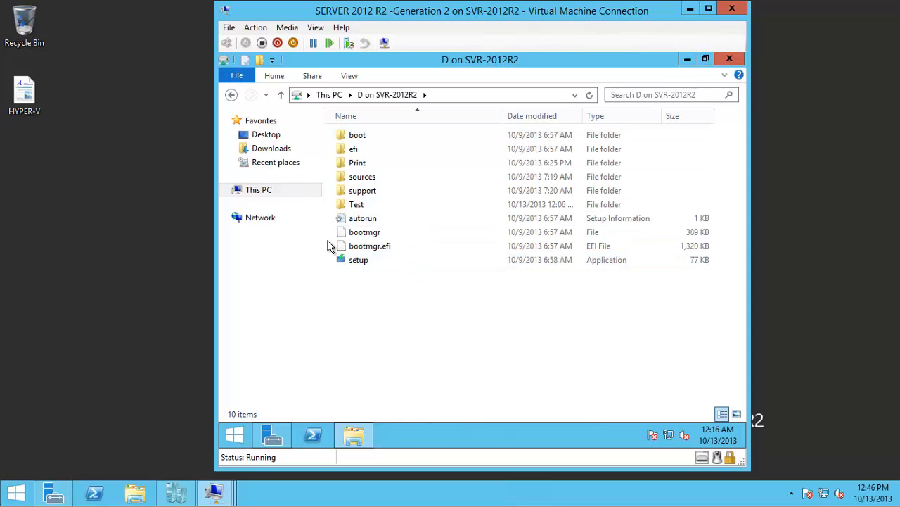
mouse_move(377, 275)
text(wor)
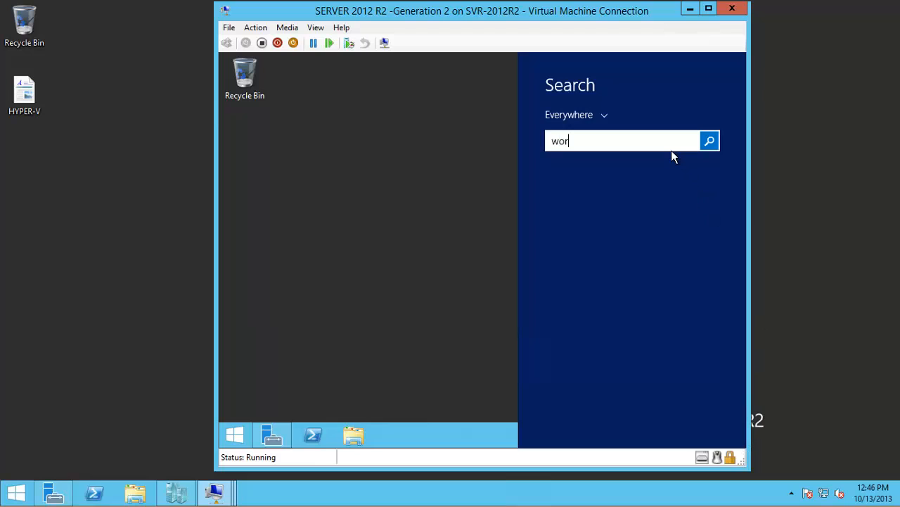
Find WordPad, paste the host's 'HYPER-V ROCKS!' text and picture into it, then close the document.
text(dpad)
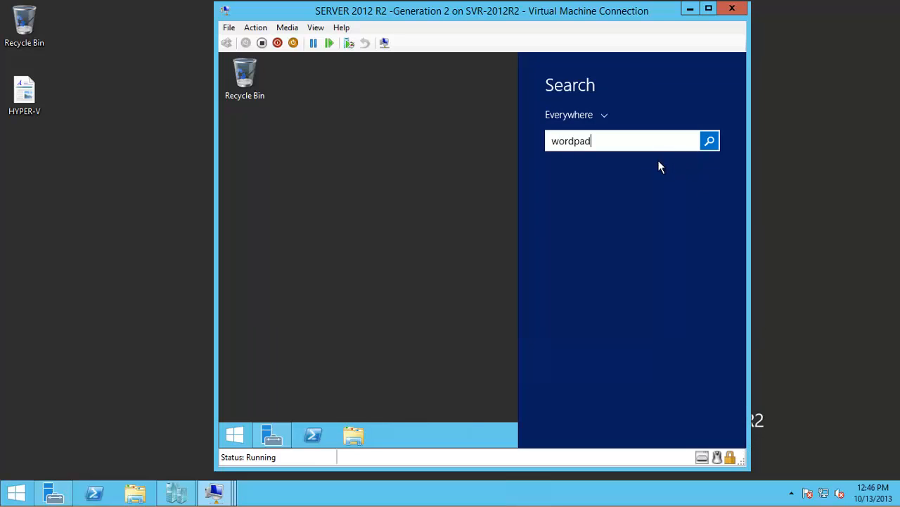
click(709, 141)
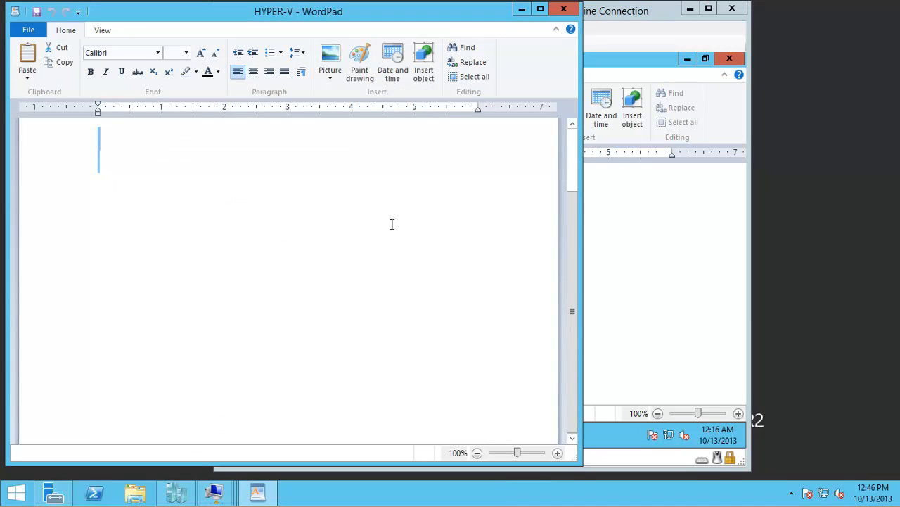
click(329, 59)
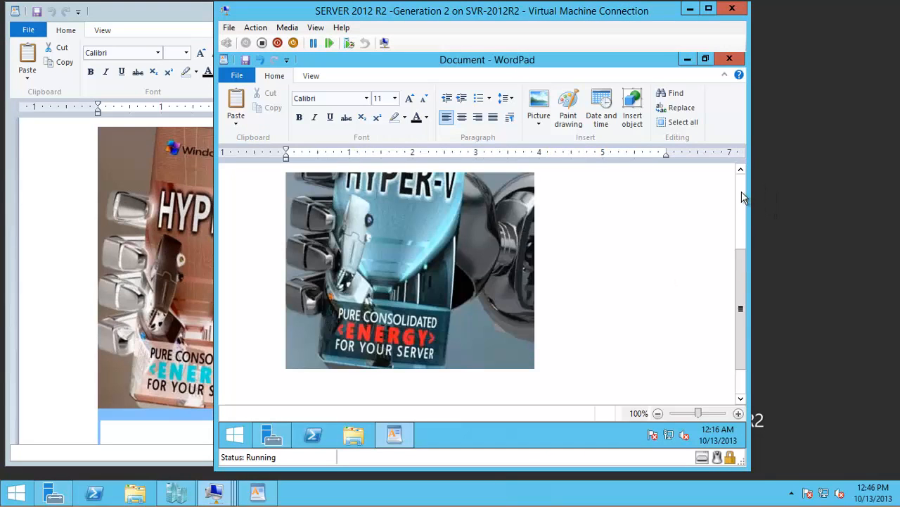
scroll(up, 3)
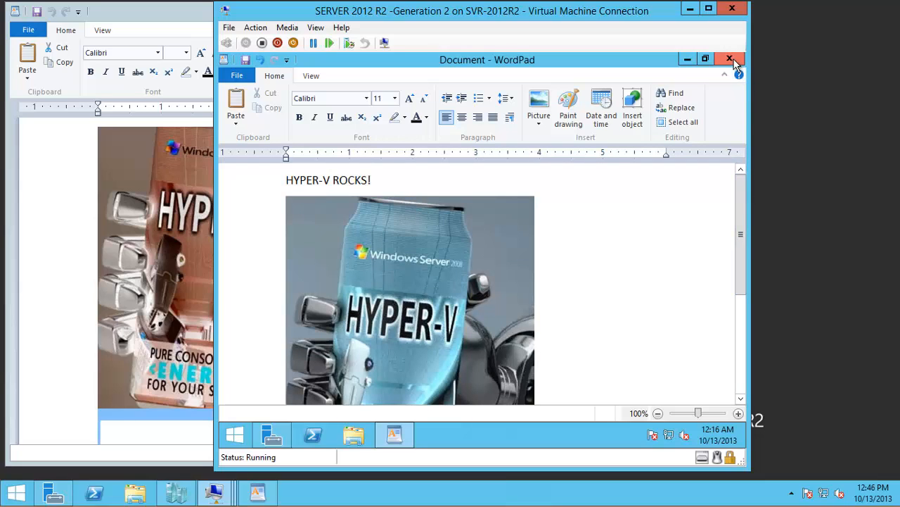
click(730, 59)
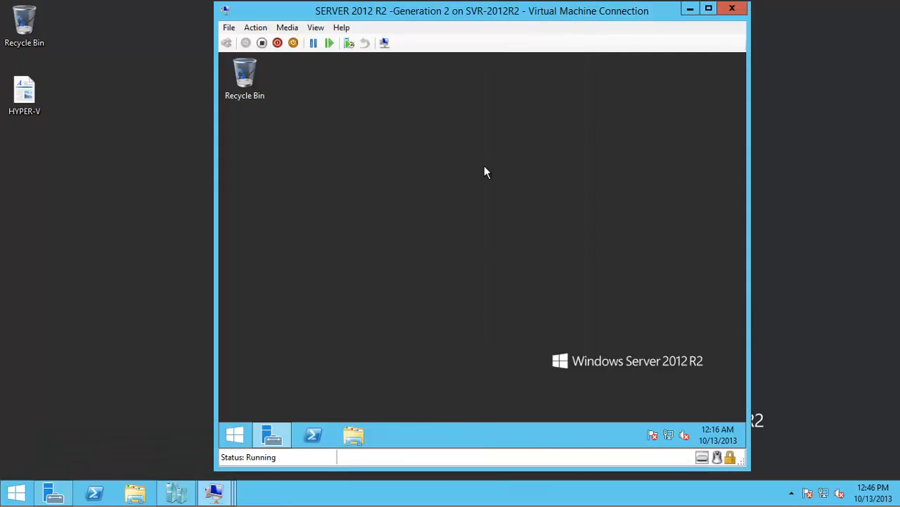
Paste the host's HYPER-V rich text file onto the VM desktop.
right_click(25, 91)
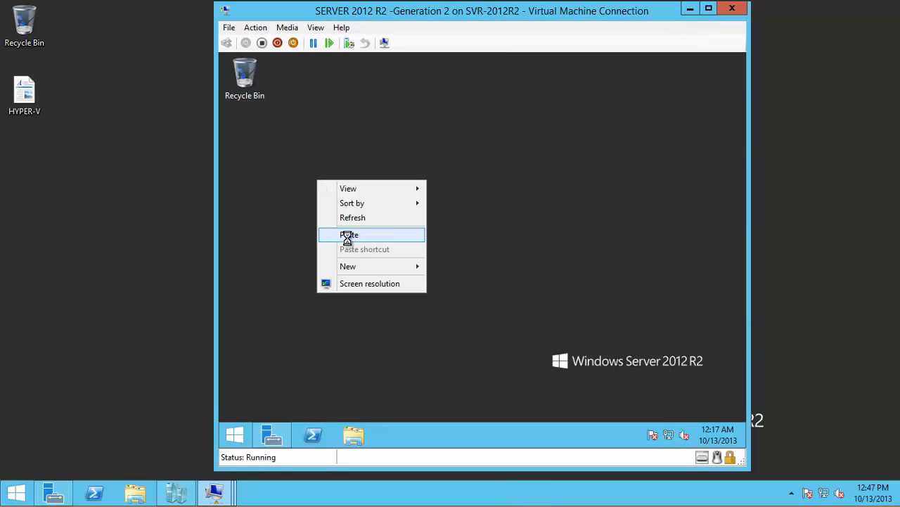
click(349, 233)
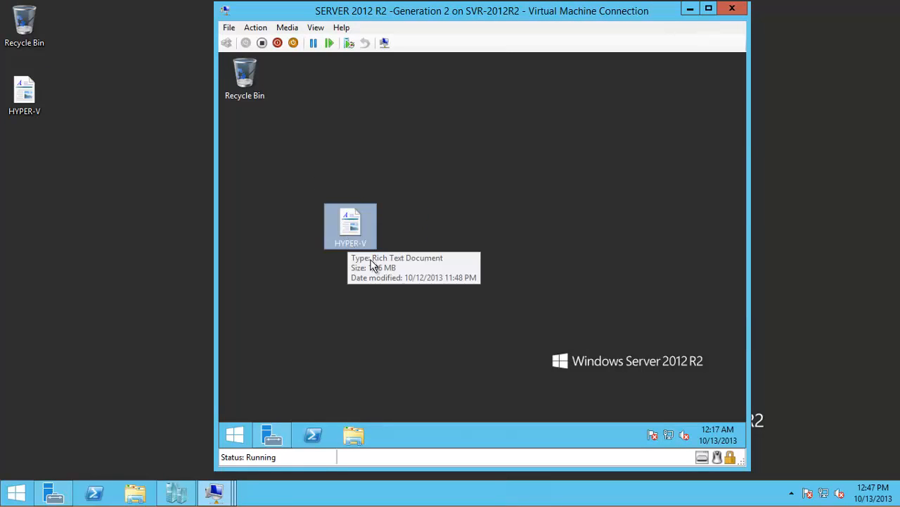
mouse_move(405, 216)
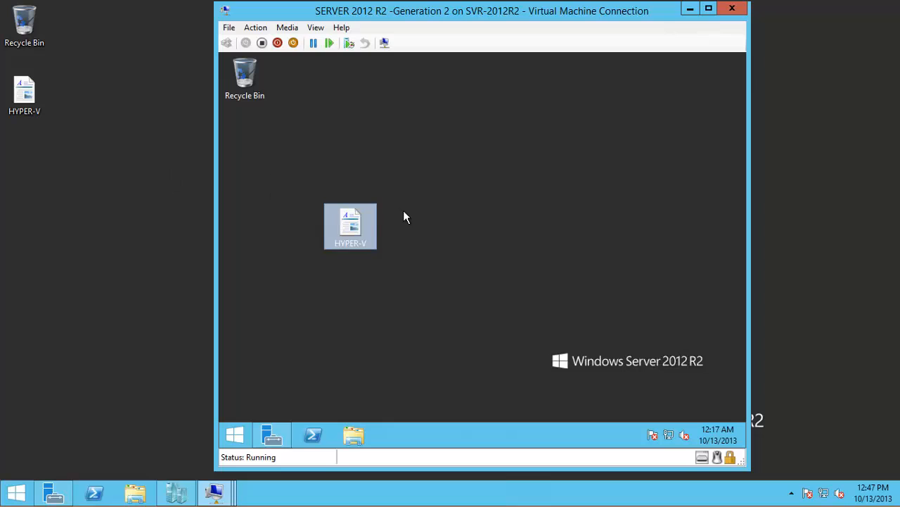
mouse_move(401, 213)
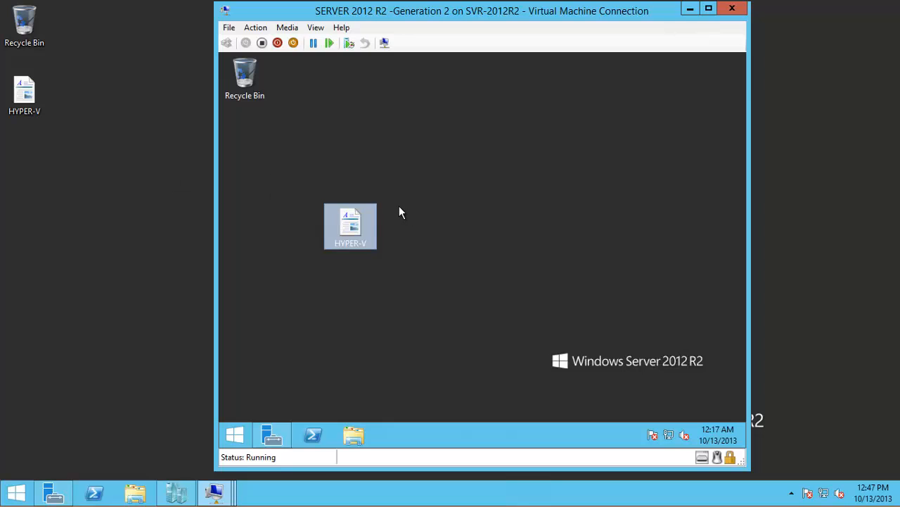